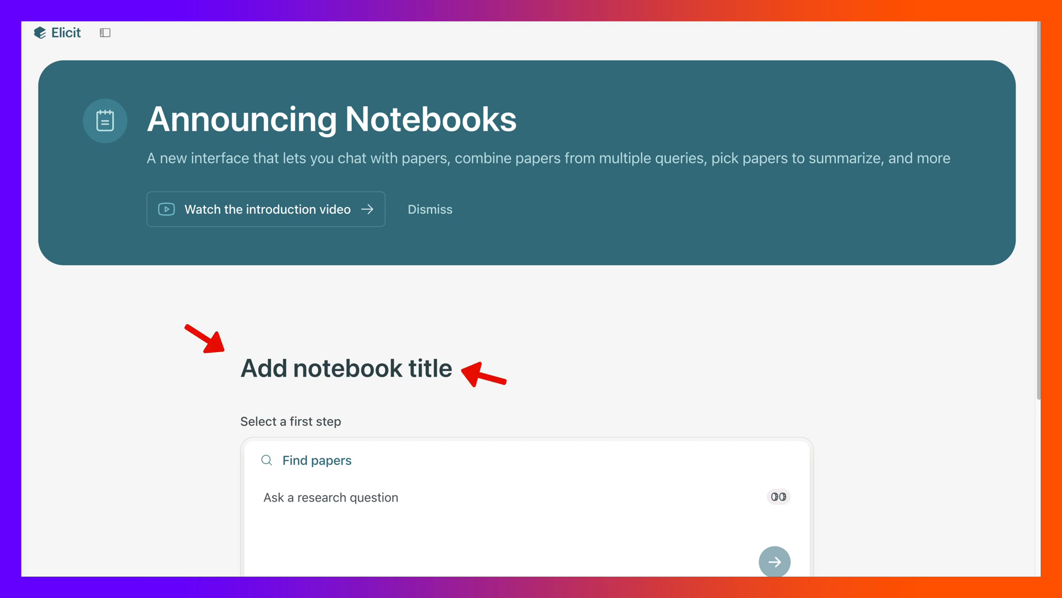
Enter 'How can AI help find articles for a literature review?' in the Find papers box
{"action": "scroll", "scroll_direction": "down", "scroll_amount": 3}
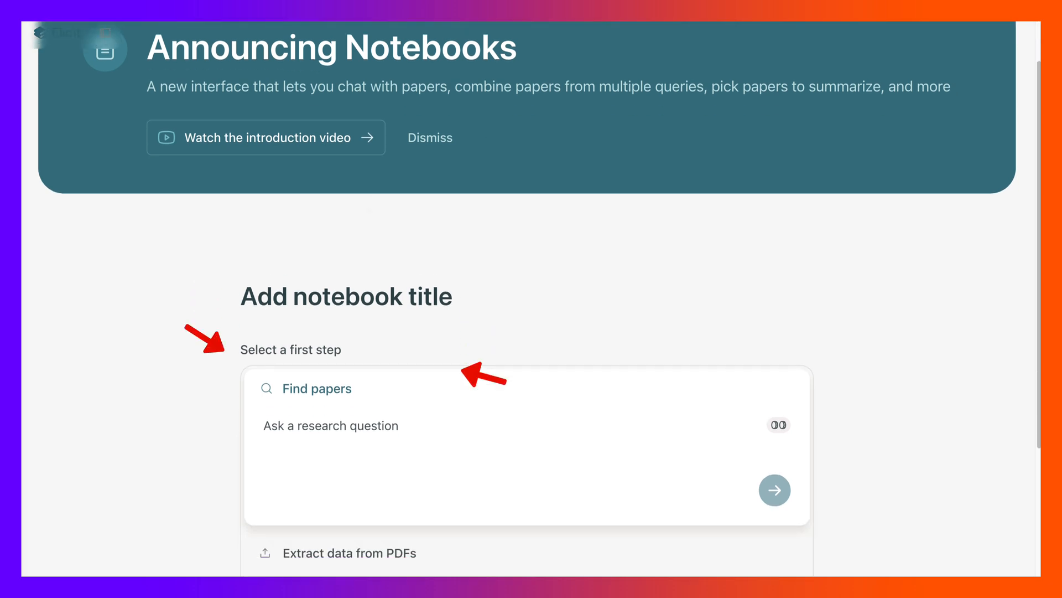
{"action": "scroll", "scroll_direction": "down", "scroll_amount": 3}
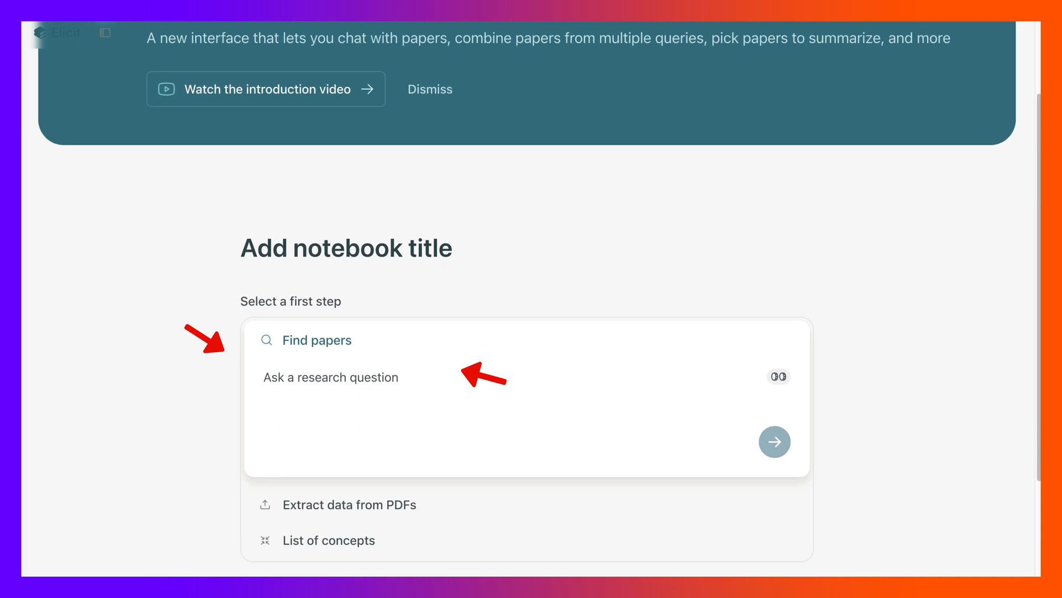
{"action": "type", "text": "How d"}
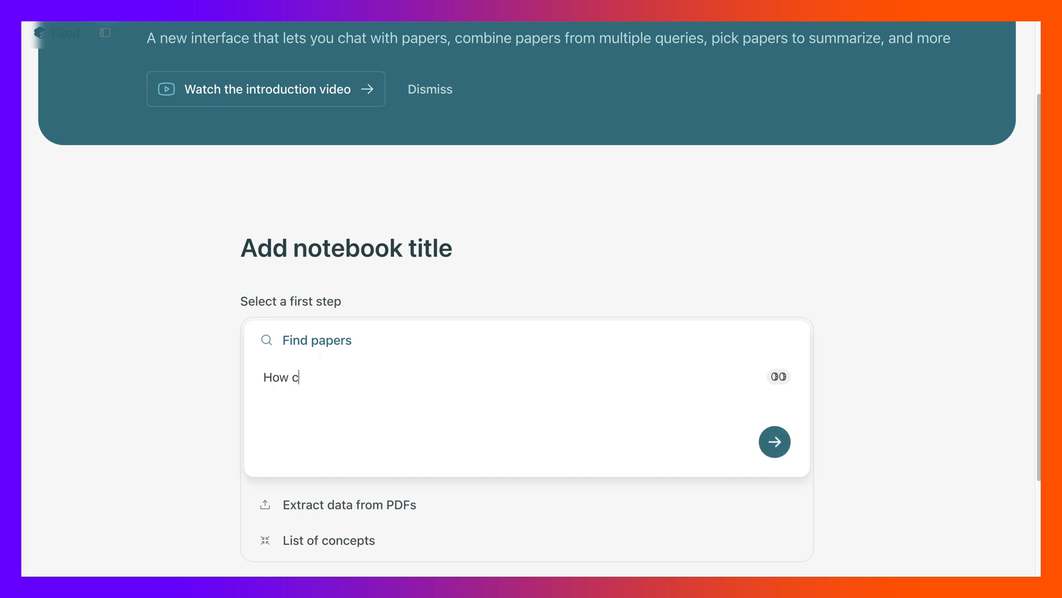
{"action": "type", "text": "an AI"}
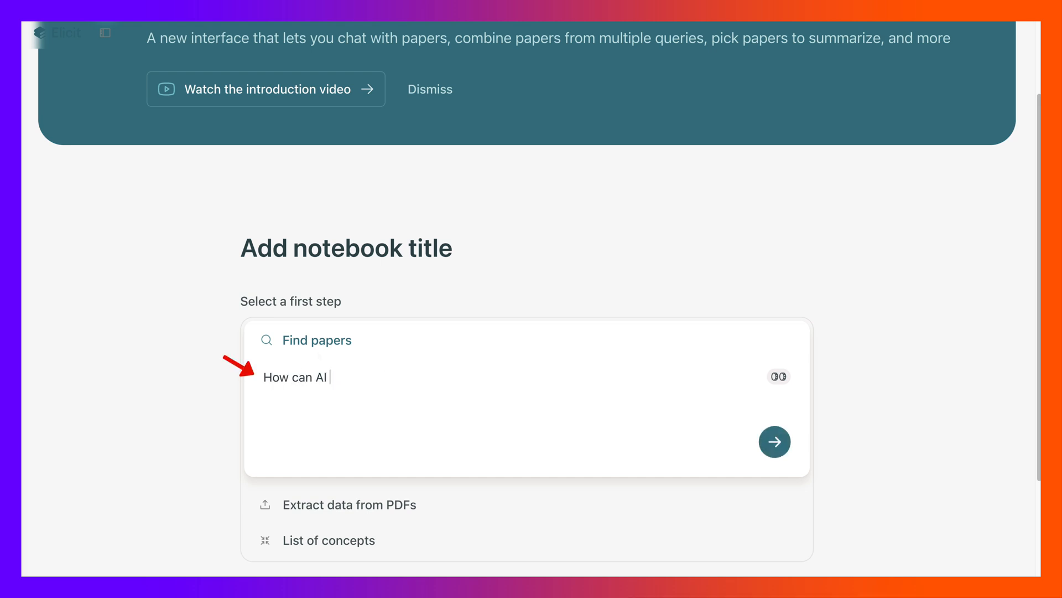
{"action": "type", "text": "help fin"}
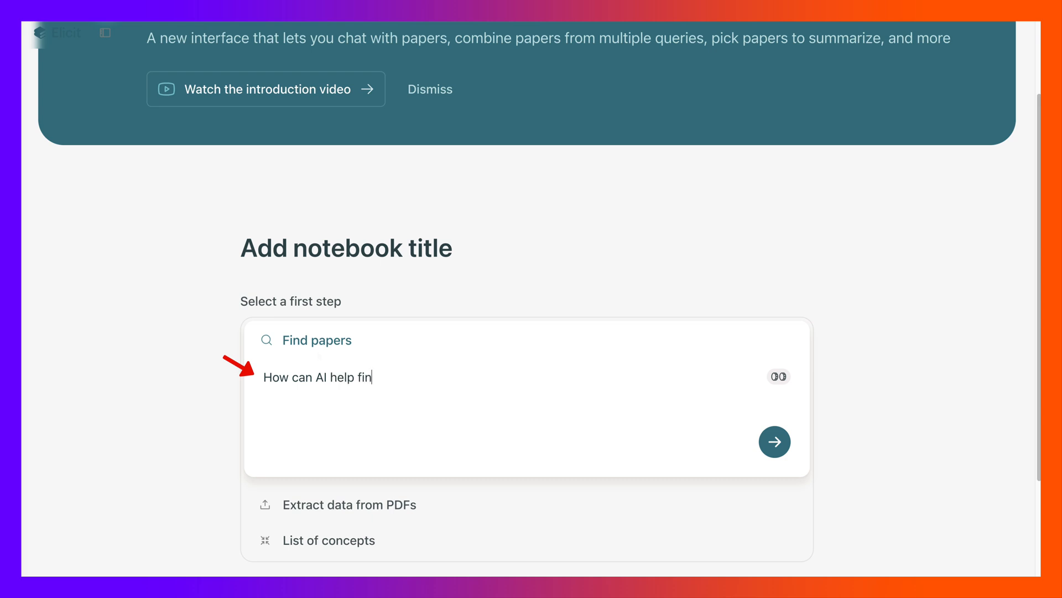
{"action": "type", "text": "d articles for a"}
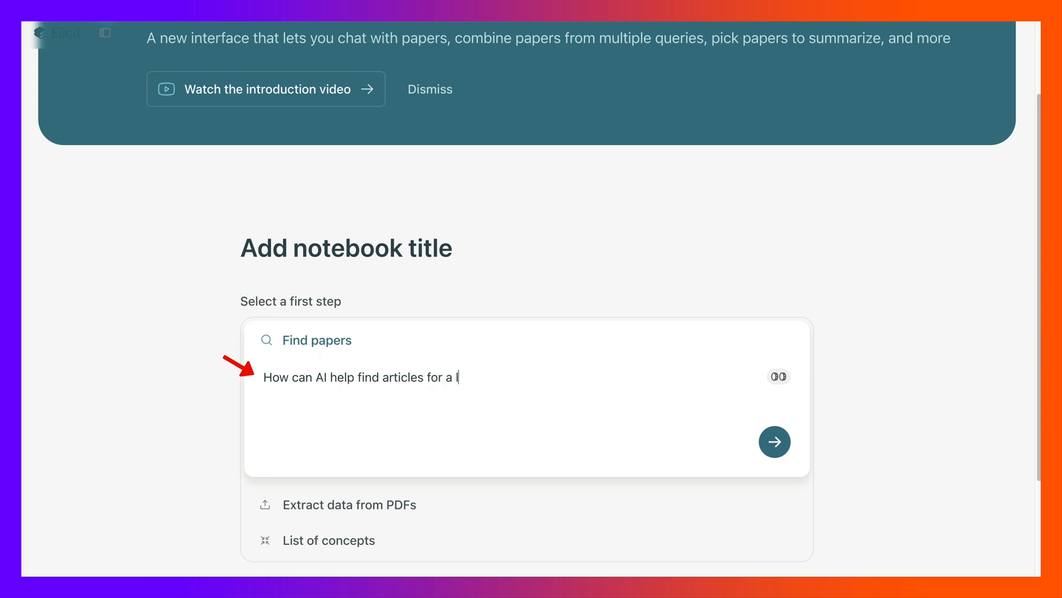
{"action": "type", "text": "literatrue"}
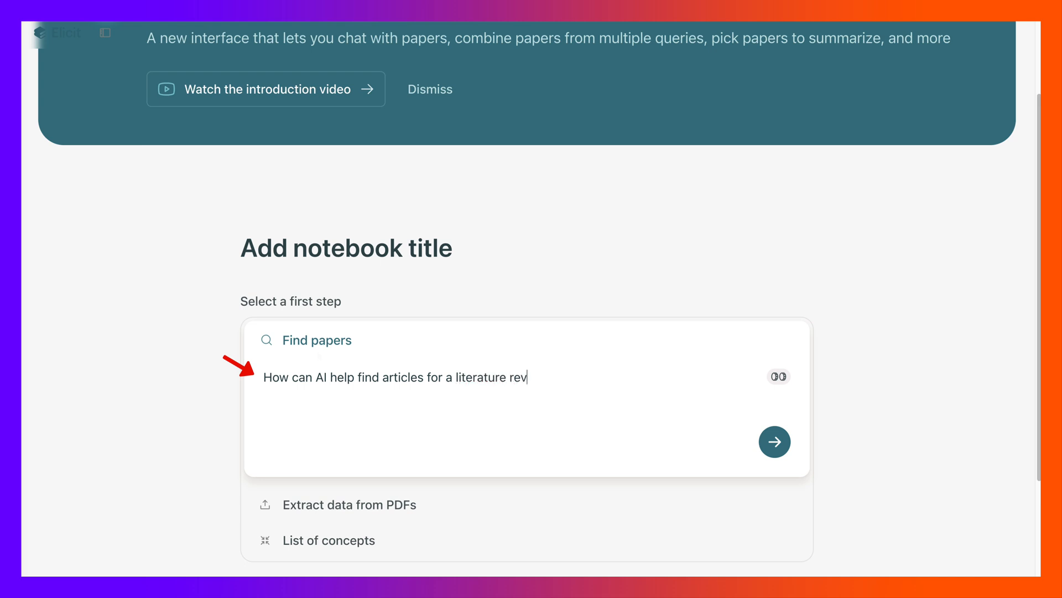
{"action": "type", "text": "iew?"}
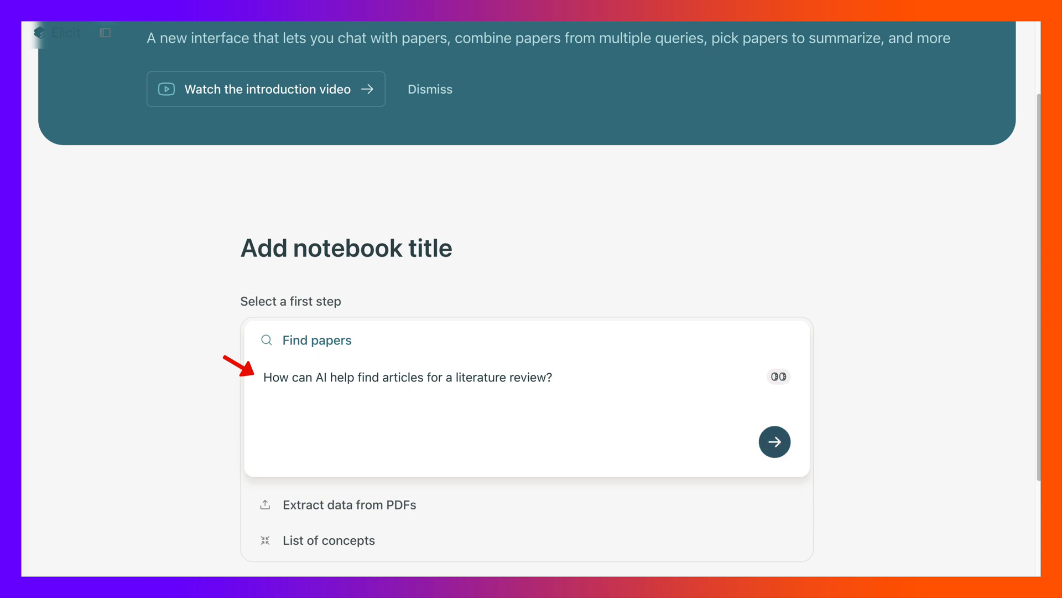
Submit the question so Elicit returns a top-8-paper summary and results table
{"action": "left_click", "coordinate": [774, 441]}
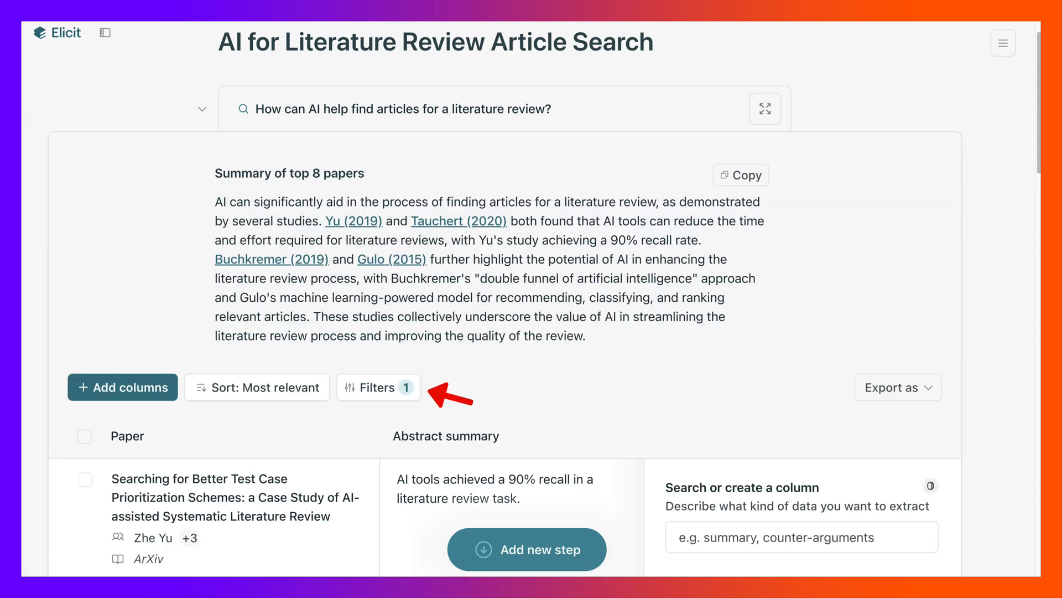
Filter the results to papers with PDFs published from 2023 onward and save
{"action": "left_click", "coordinate": [378, 387]}
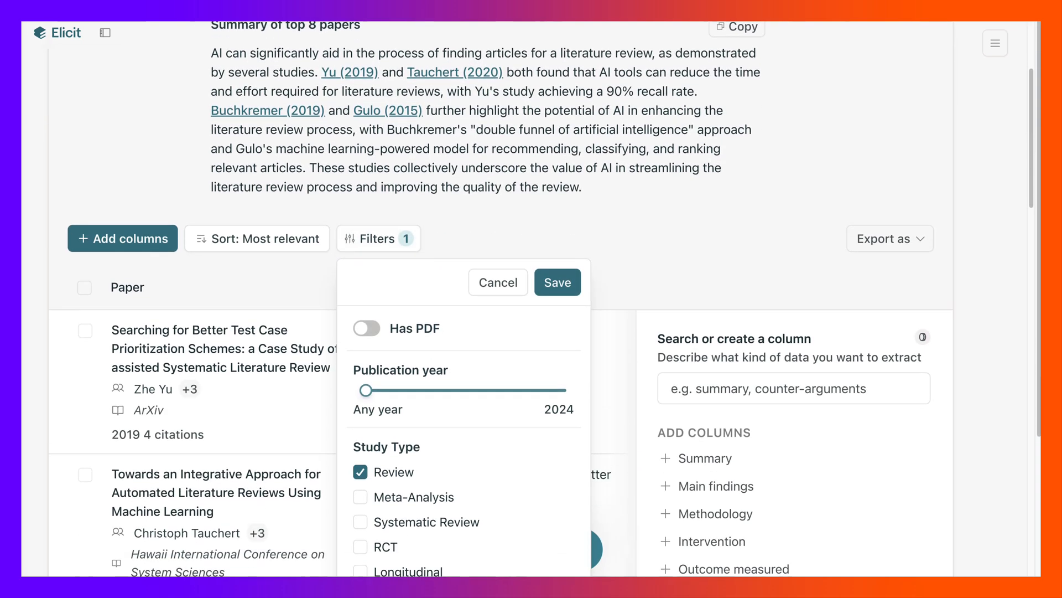
{"action": "left_click", "coordinate": [366, 327]}
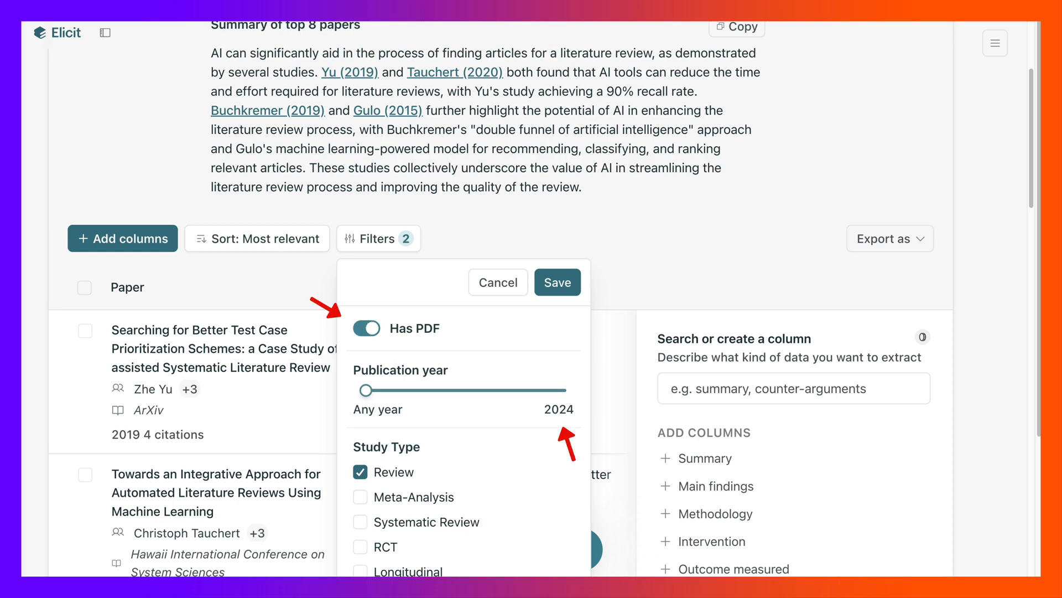
{"action": "scroll", "scroll_direction": "down", "scroll_amount": 3}
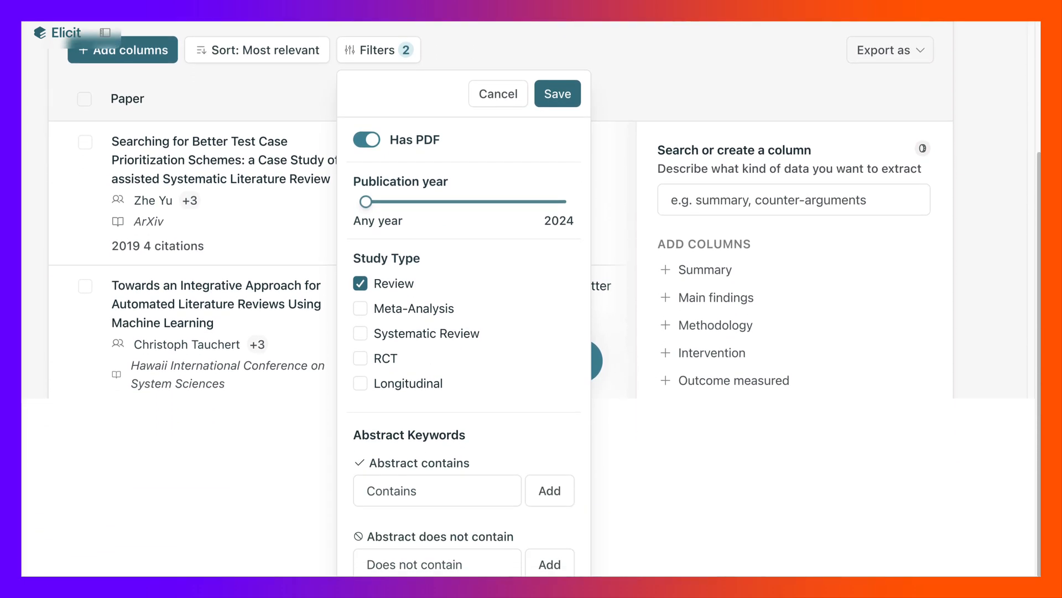
{"action": "left_click_drag", "start_coordinate": [364, 201], "coordinate": [517, 391]}
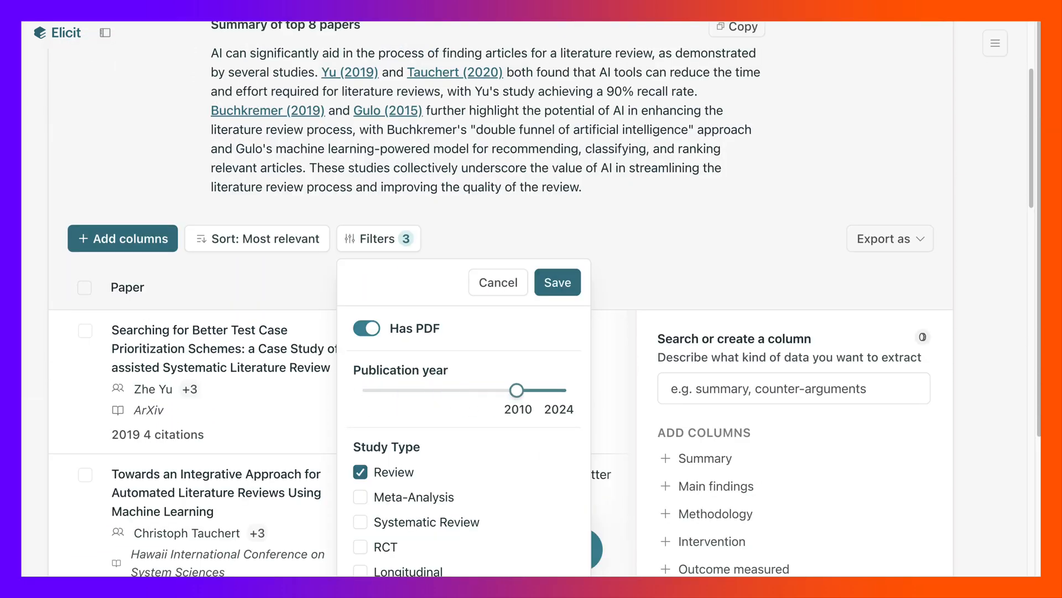
{"action": "left_click_drag", "start_coordinate": [516, 389], "coordinate": [563, 389]}
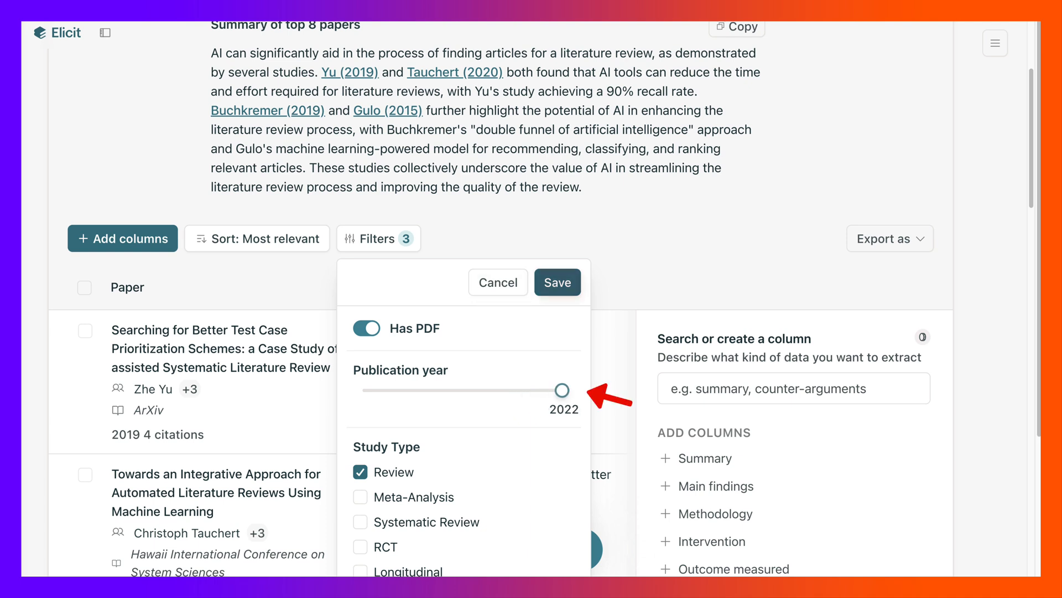
{"action": "left_click_drag", "start_coordinate": [565, 389], "coordinate": [565, 390]}
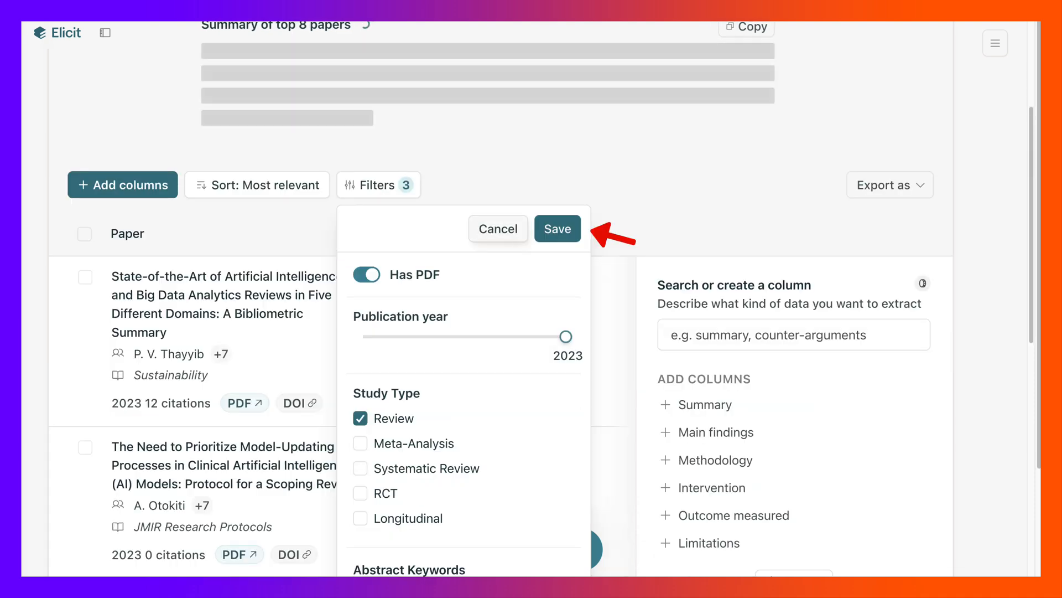
{"action": "left_click", "coordinate": [557, 228]}
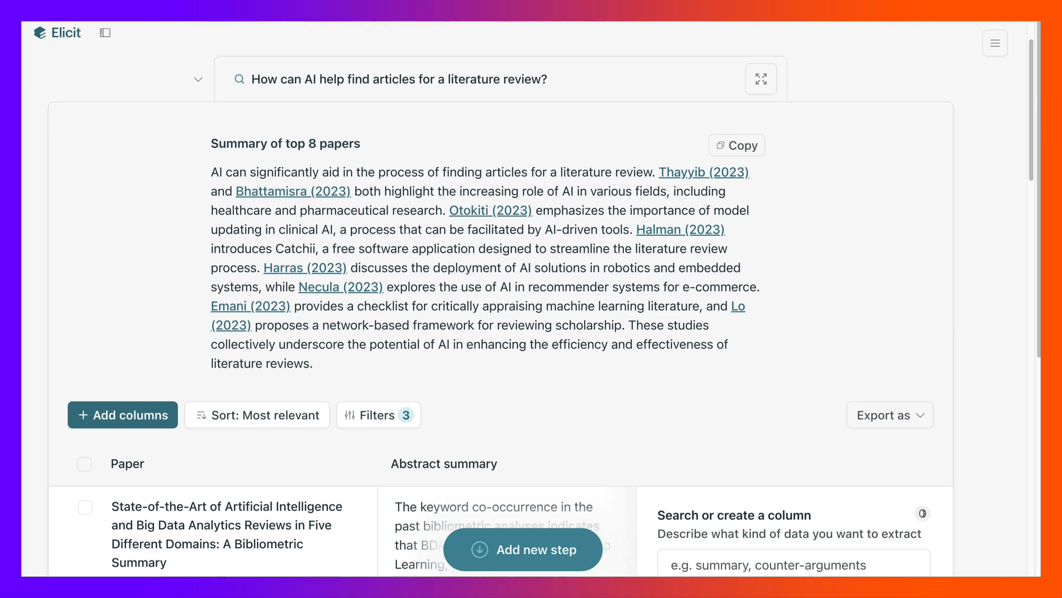
{"action": "scroll", "scroll_direction": "down", "scroll_amount": 3}
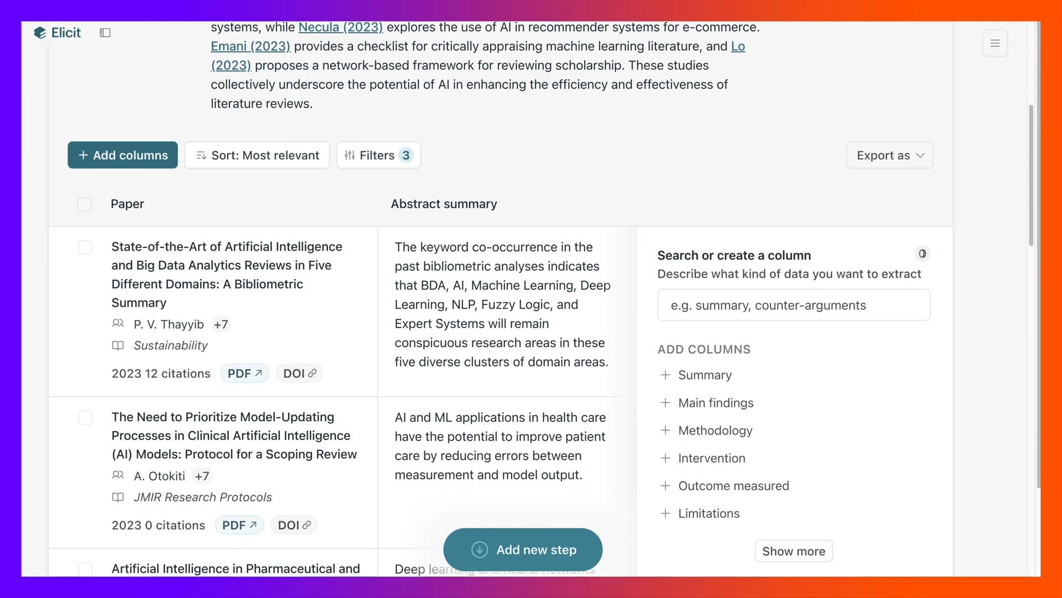
{"action": "scroll", "scroll_direction": "down", "scroll_amount": 3}
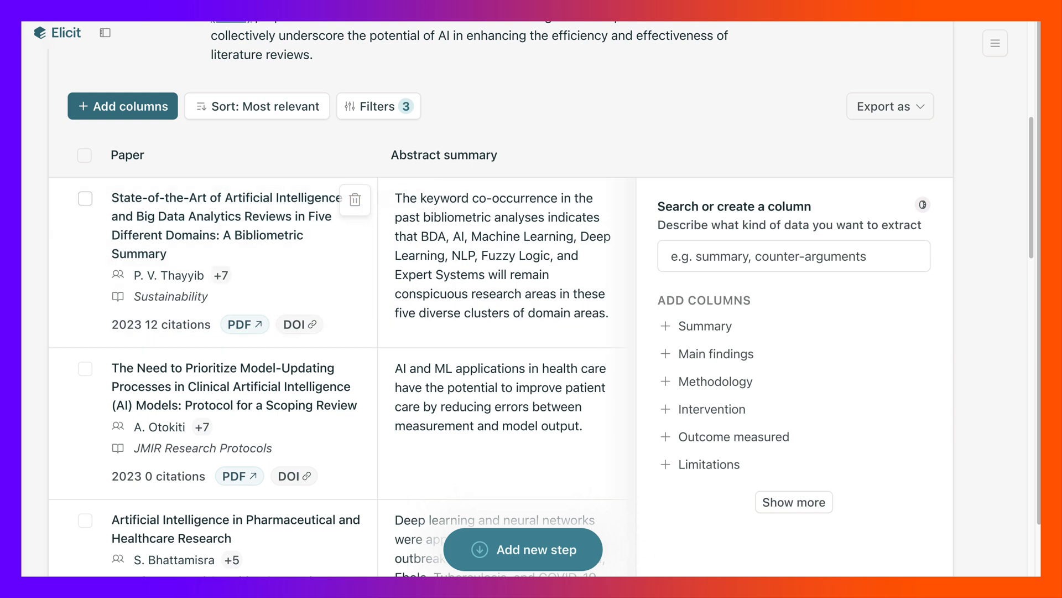
{"action": "mouse_move", "coordinate": [705, 326]}
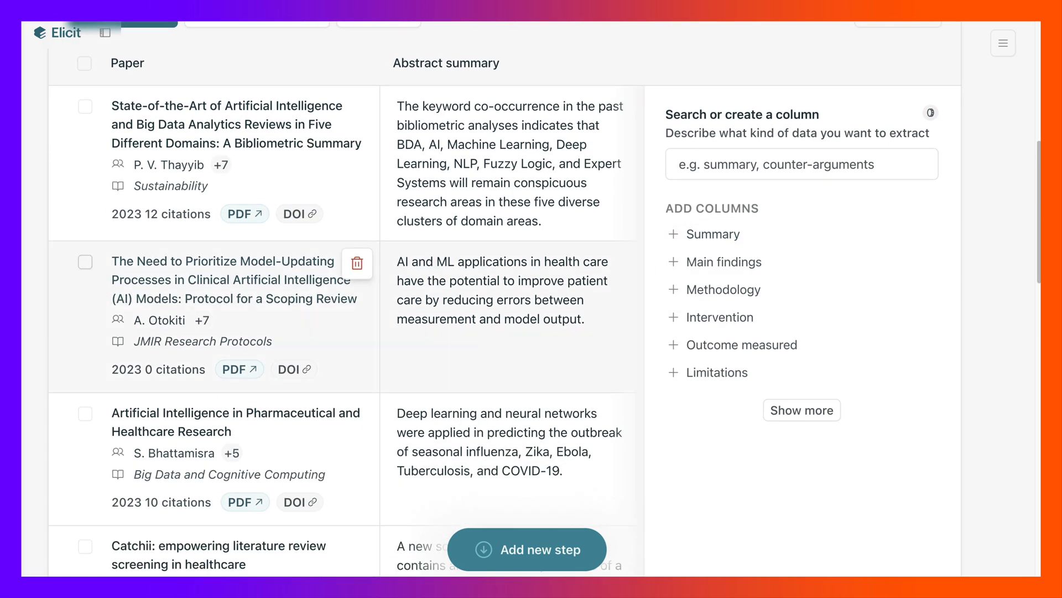
{"action": "scroll", "scroll_direction": "down", "scroll_amount": 3}
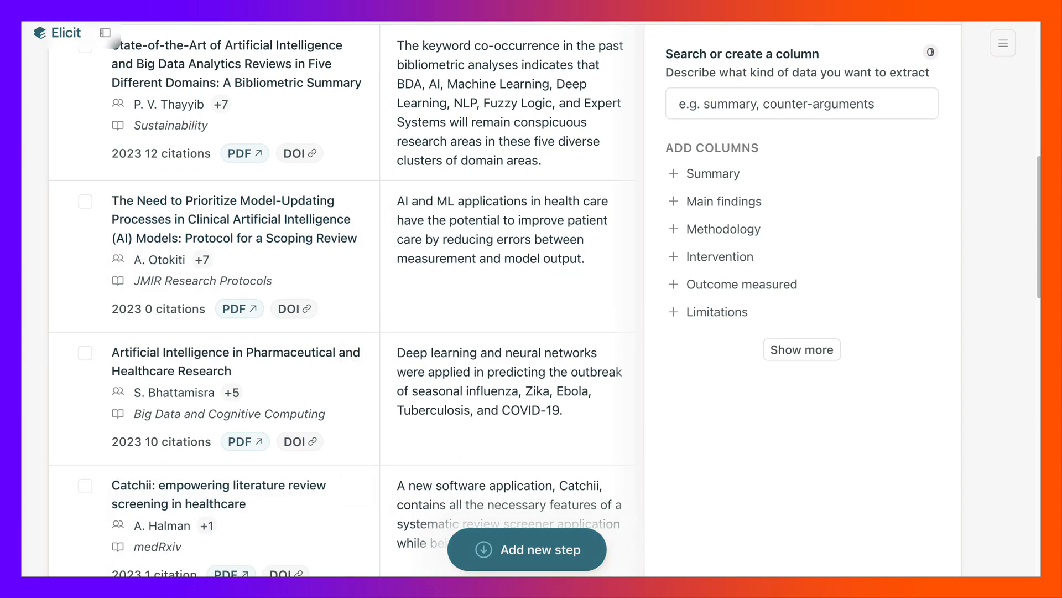
{"action": "scroll", "scroll_direction": "down", "scroll_amount": 3}
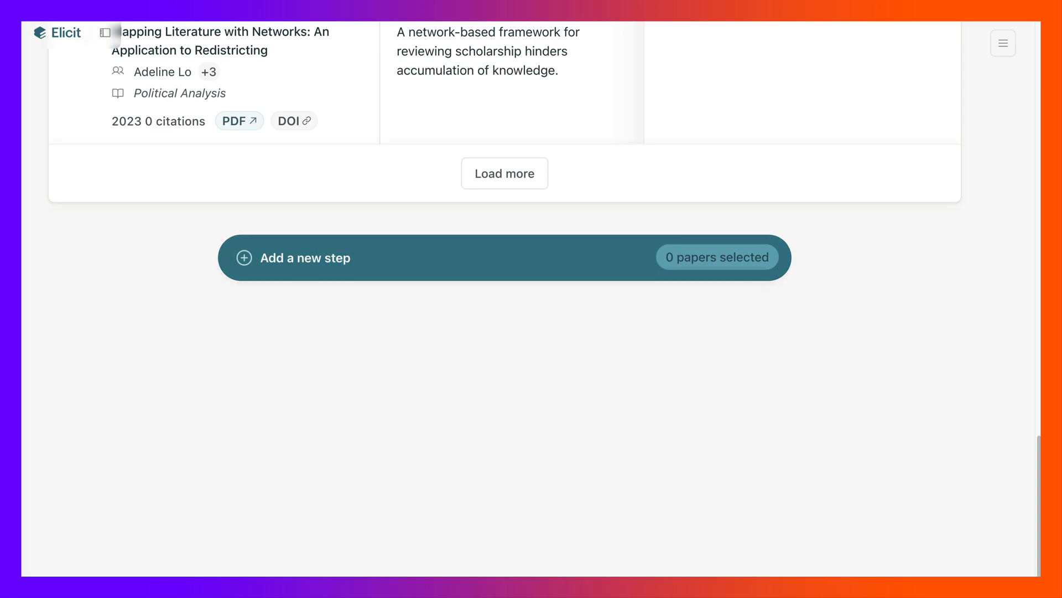
Show the menu of steps that can be added after the paper table
{"action": "left_click", "coordinate": [310, 258]}
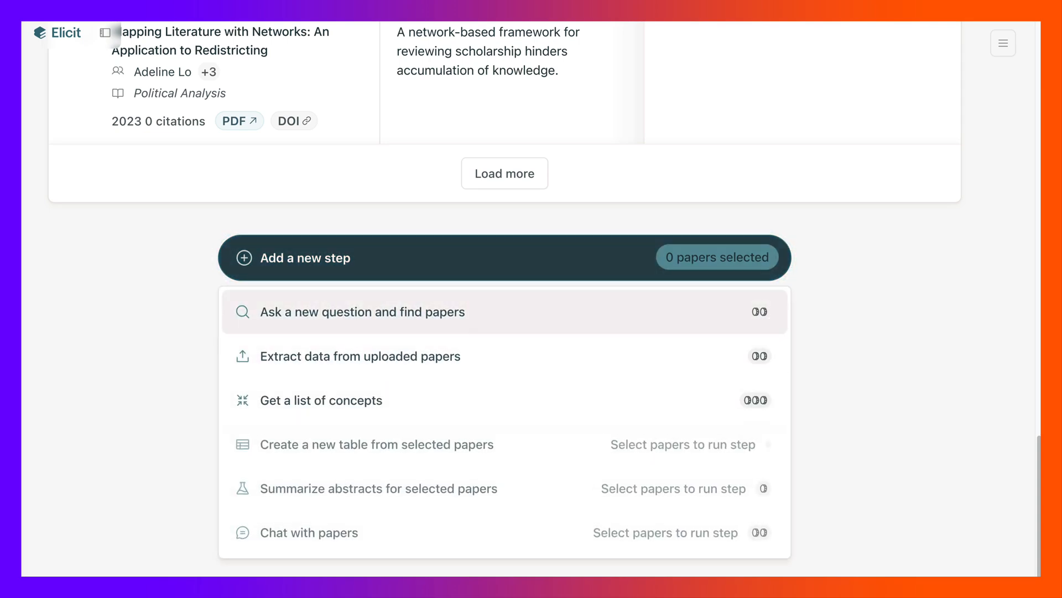
{"action": "mouse_move", "coordinate": [361, 355]}
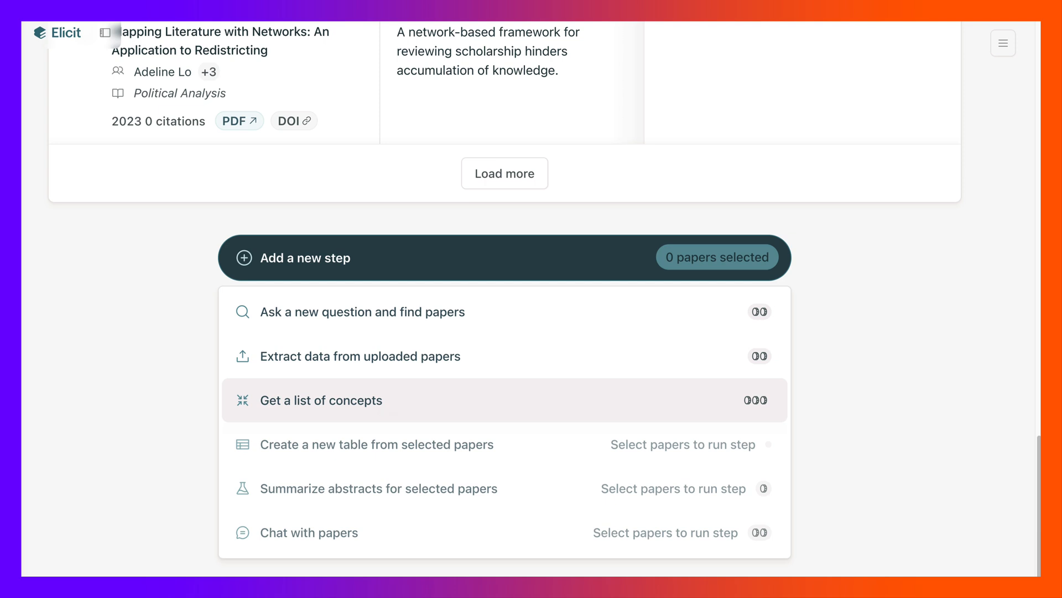
{"action": "mouse_move", "coordinate": [309, 533]}
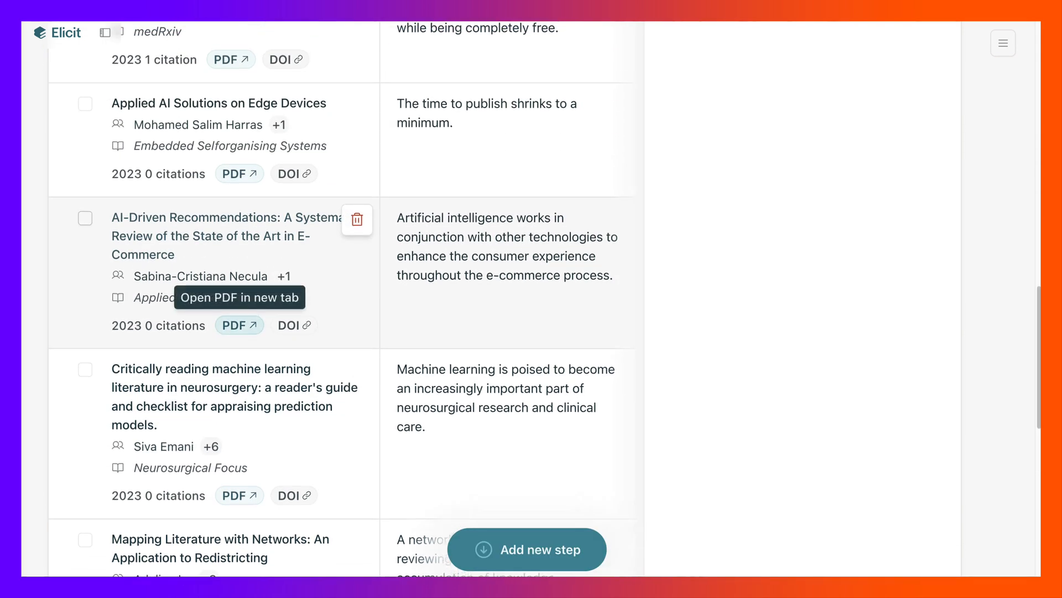
Scroll the notebook back to its question and top-8-paper summary
{"action": "scroll", "scroll_direction": "down", "scroll_amount": 3}
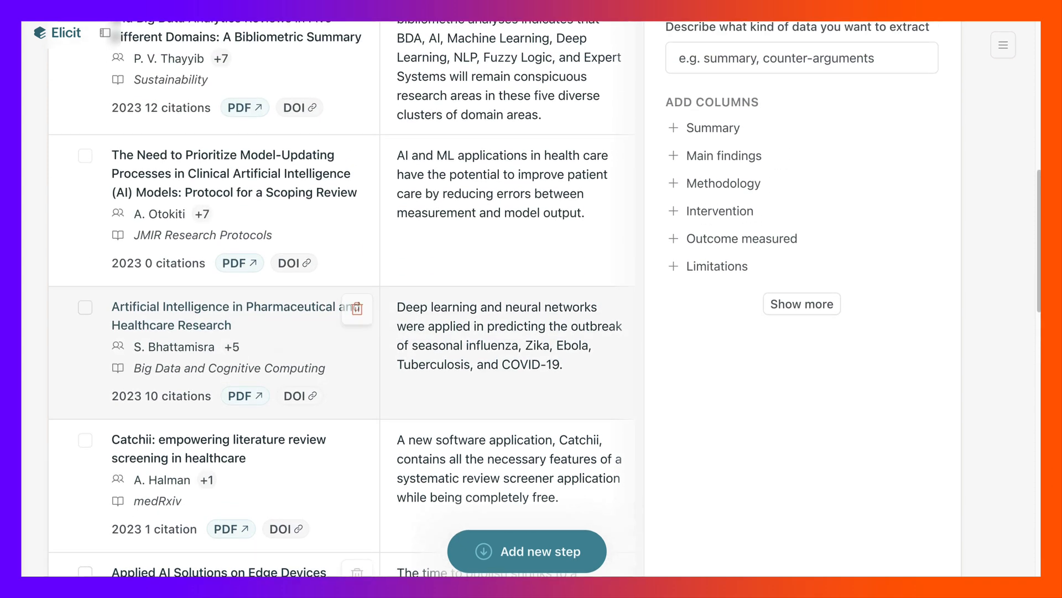
{"action": "scroll", "scroll_direction": "down", "scroll_amount": 3}
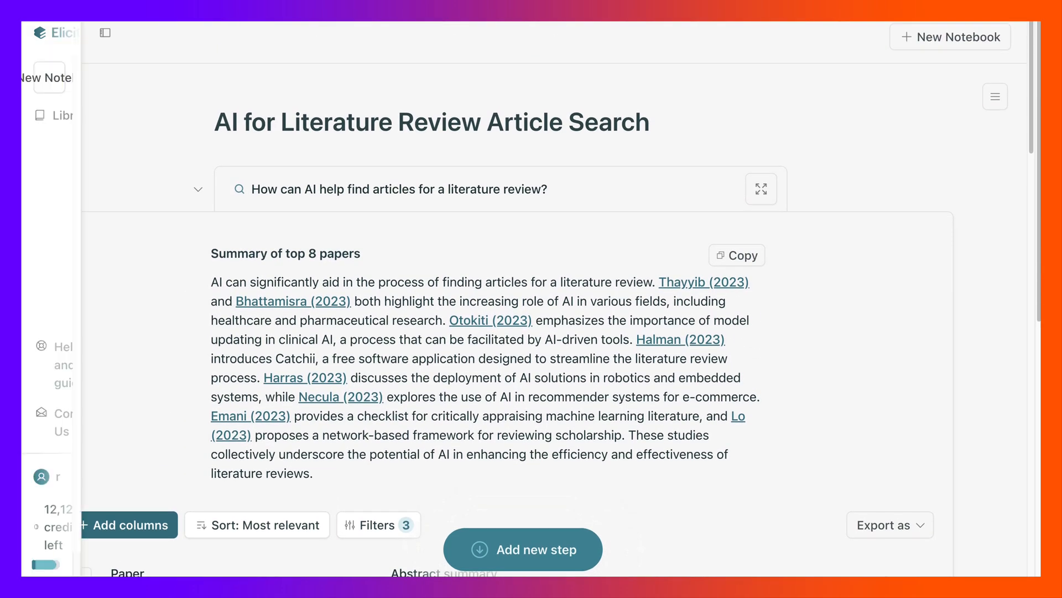
Start a fresh notebook and title it 'AI and Literature Review'
{"action": "left_click", "coordinate": [106, 32]}
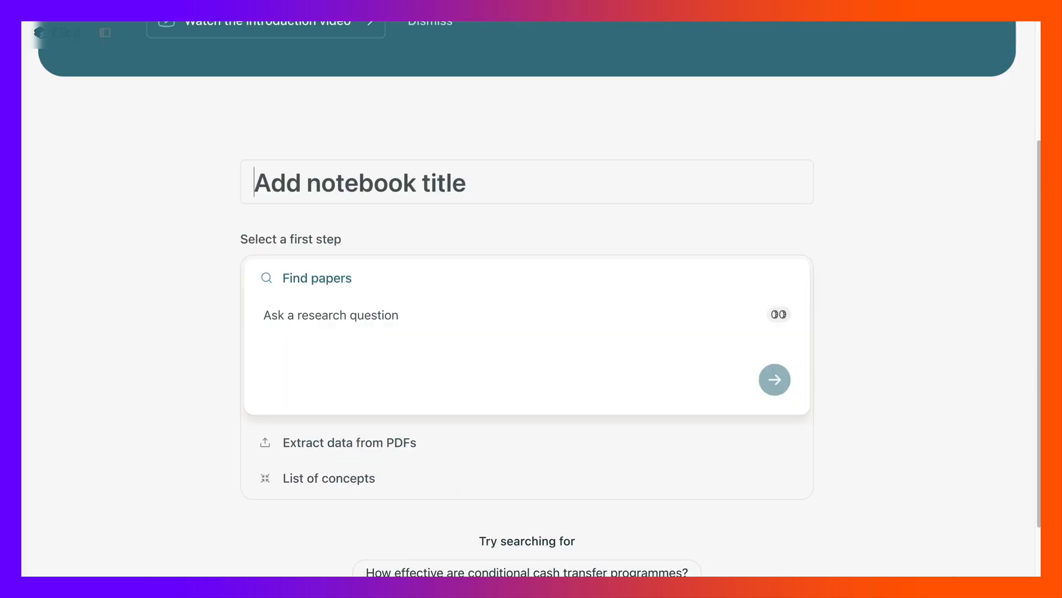
{"action": "type", "text": "AI and"}
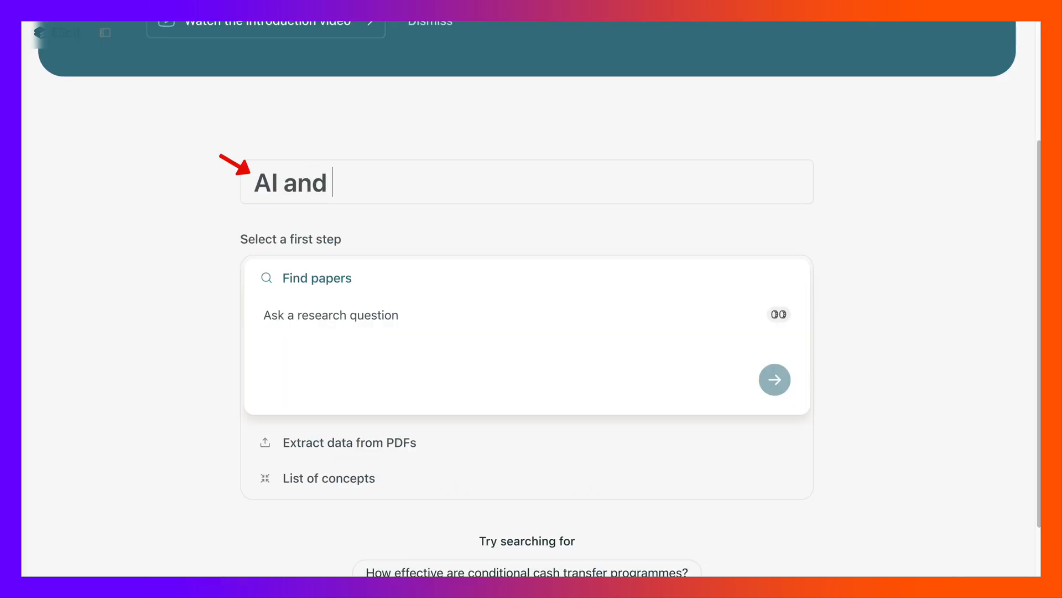
{"action": "type", "text": "Literat"}
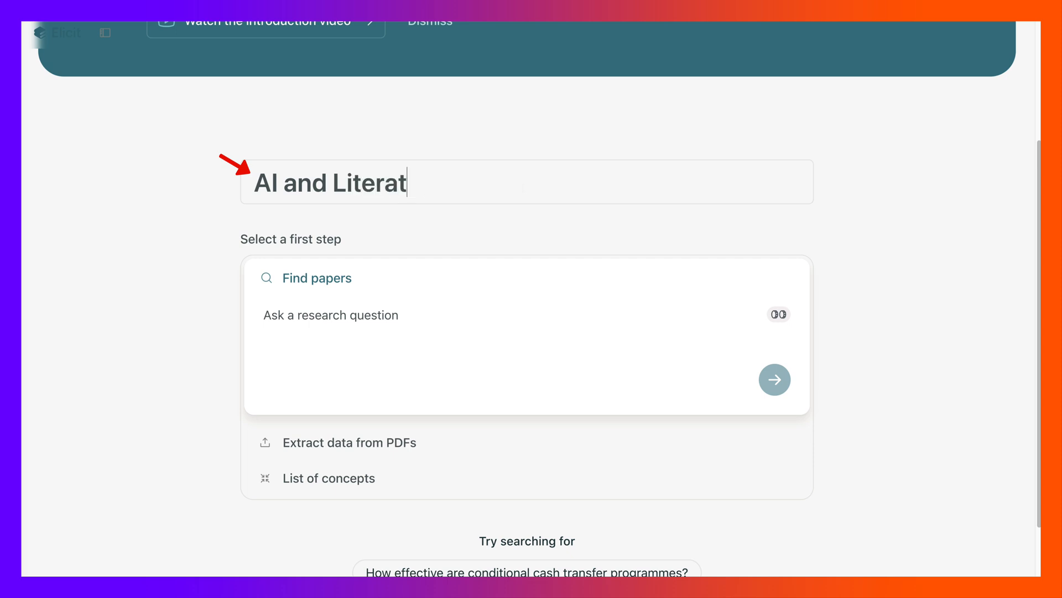
{"action": "type", "text": "ure Review"}
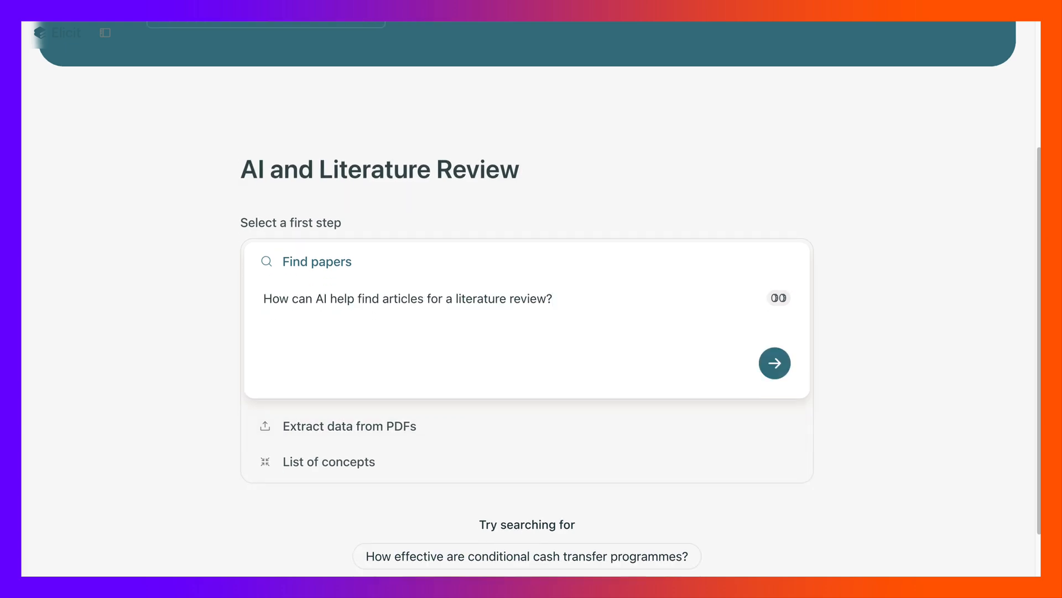
Run the question and add Summary and further extraction columns to the paper table
{"action": "left_click", "coordinate": [775, 361]}
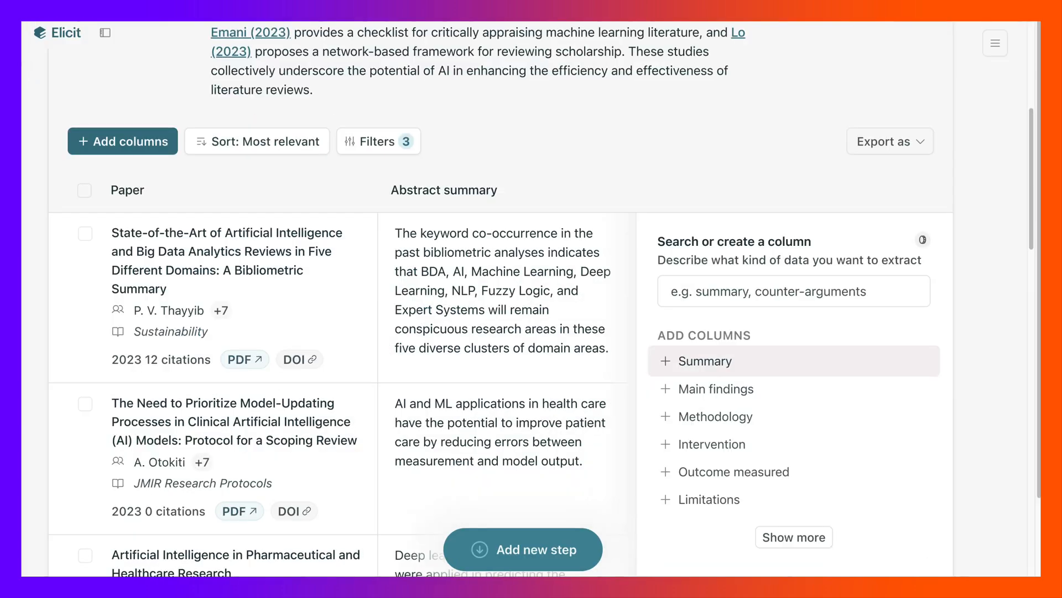
{"action": "left_click", "coordinate": [706, 360]}
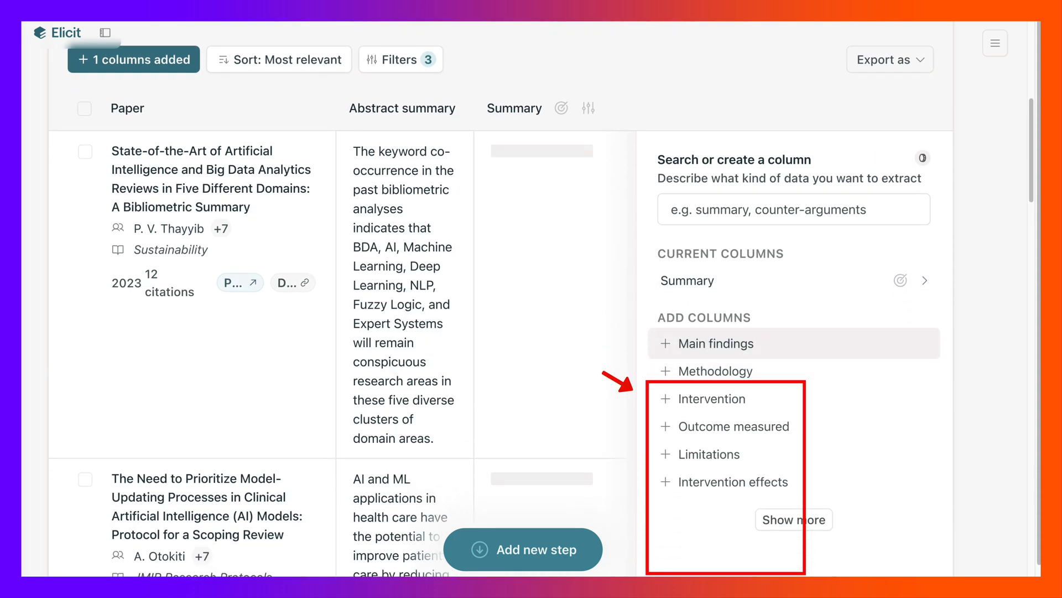
{"action": "left_click", "coordinate": [716, 343]}
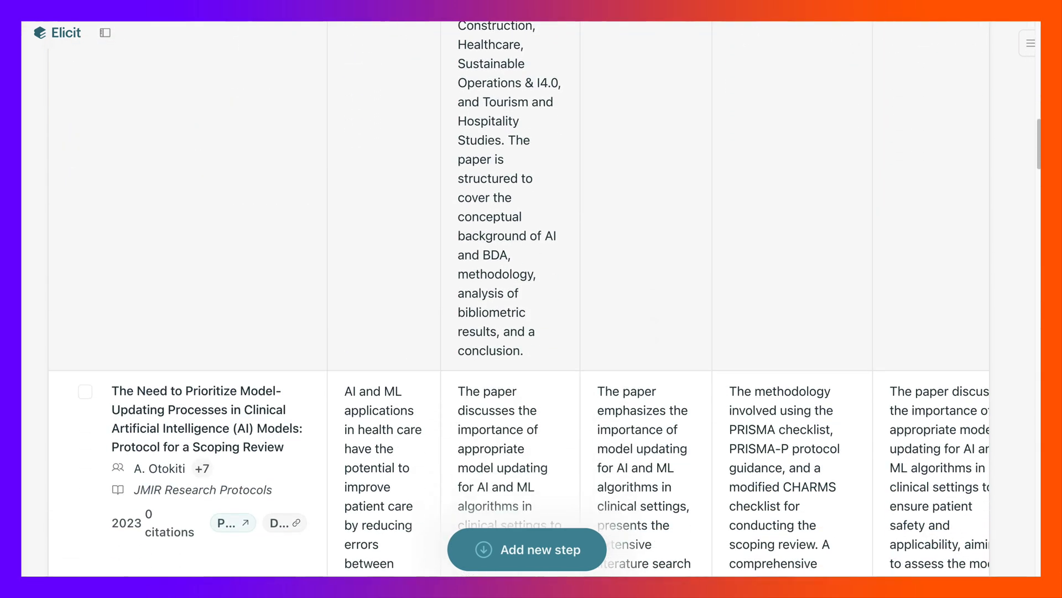
{"action": "scroll", "scroll_direction": "down", "scroll_amount": 3}
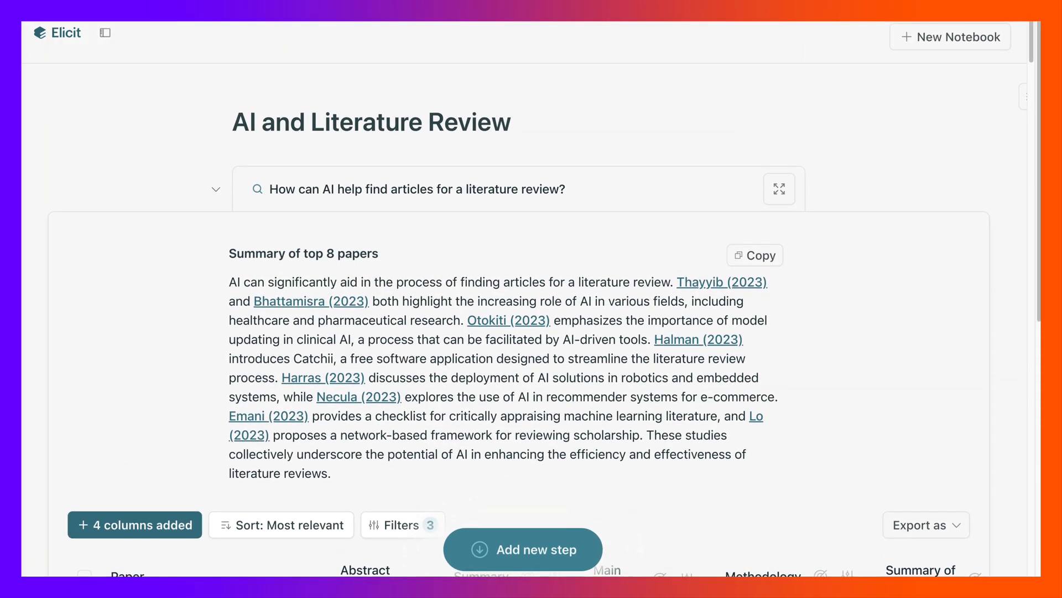
{"action": "left_click", "coordinate": [105, 32]}
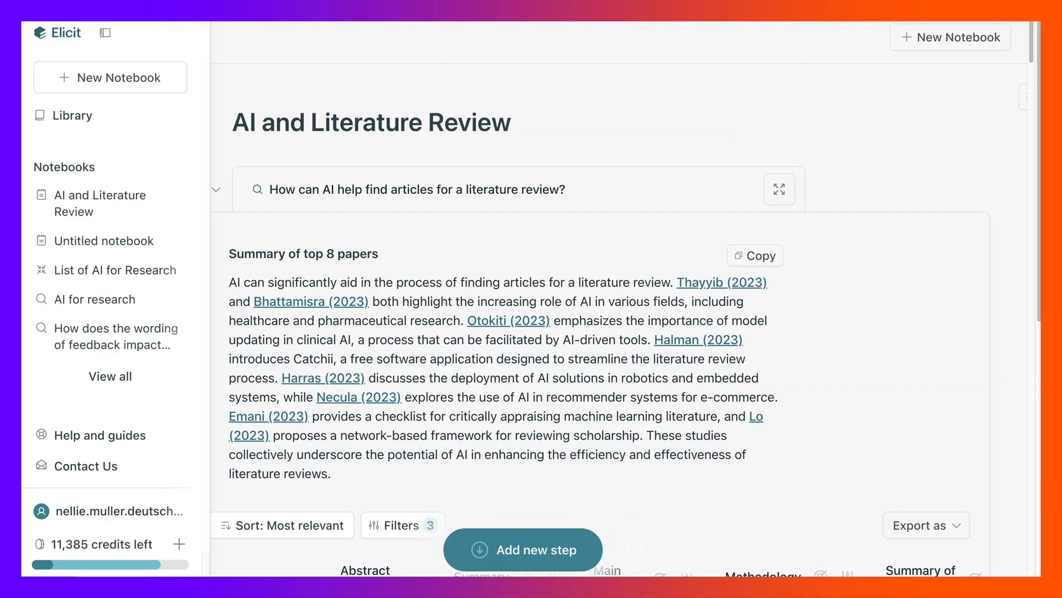
{"action": "left_click", "coordinate": [105, 202]}
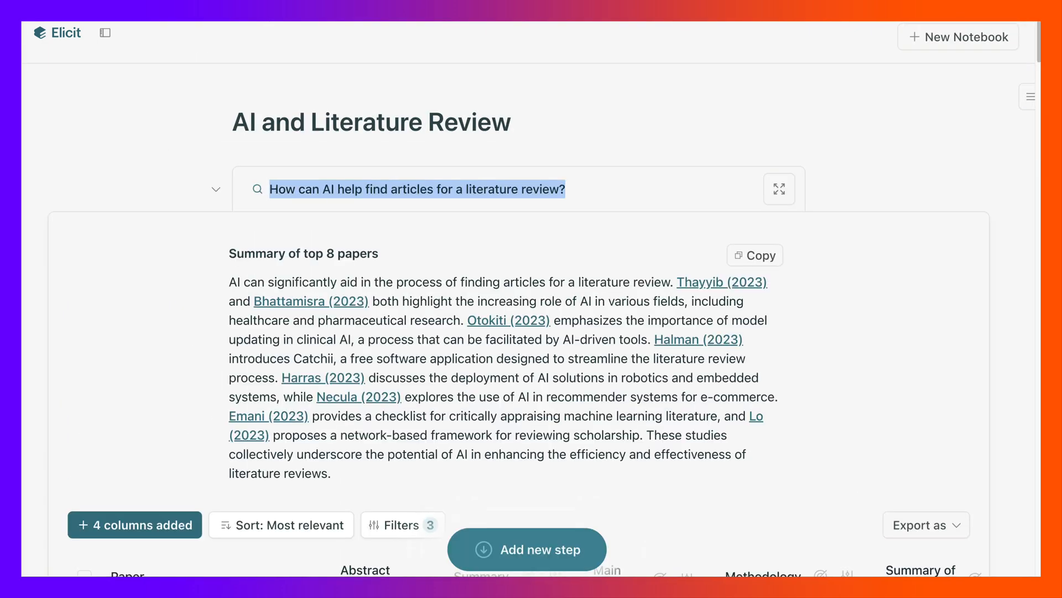
Collapse the first question and add an 'Ask a new question and find papers' step
{"action": "left_click", "coordinate": [216, 188]}
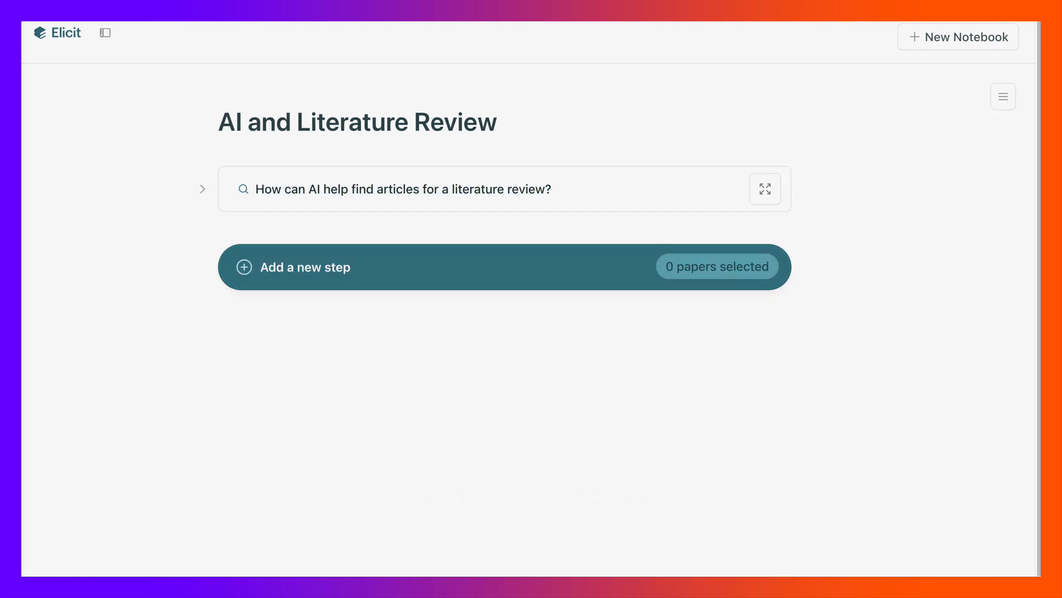
{"action": "left_click", "coordinate": [307, 267]}
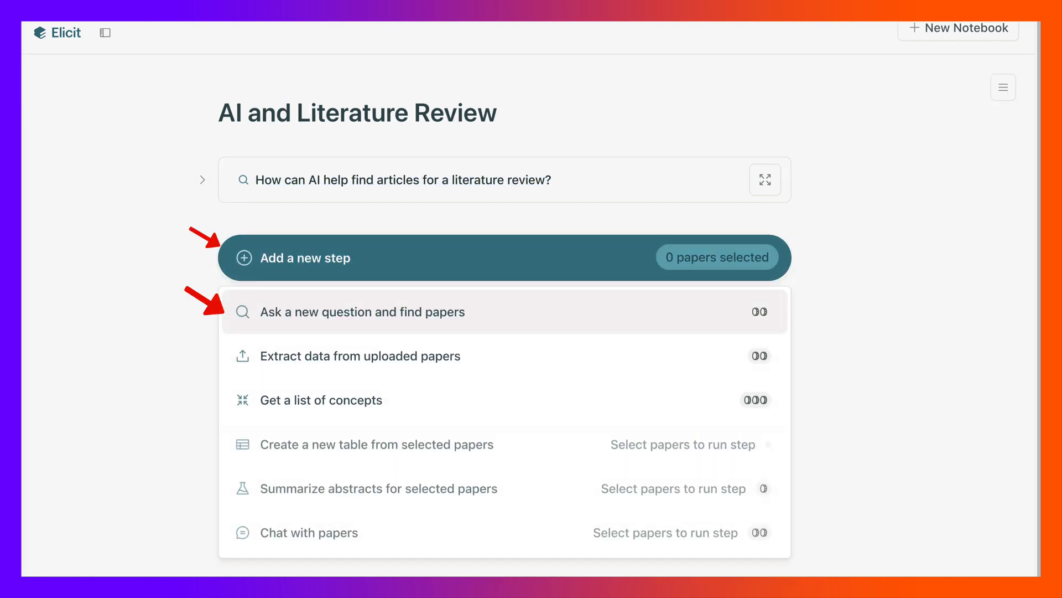
{"action": "left_click", "coordinate": [363, 312]}
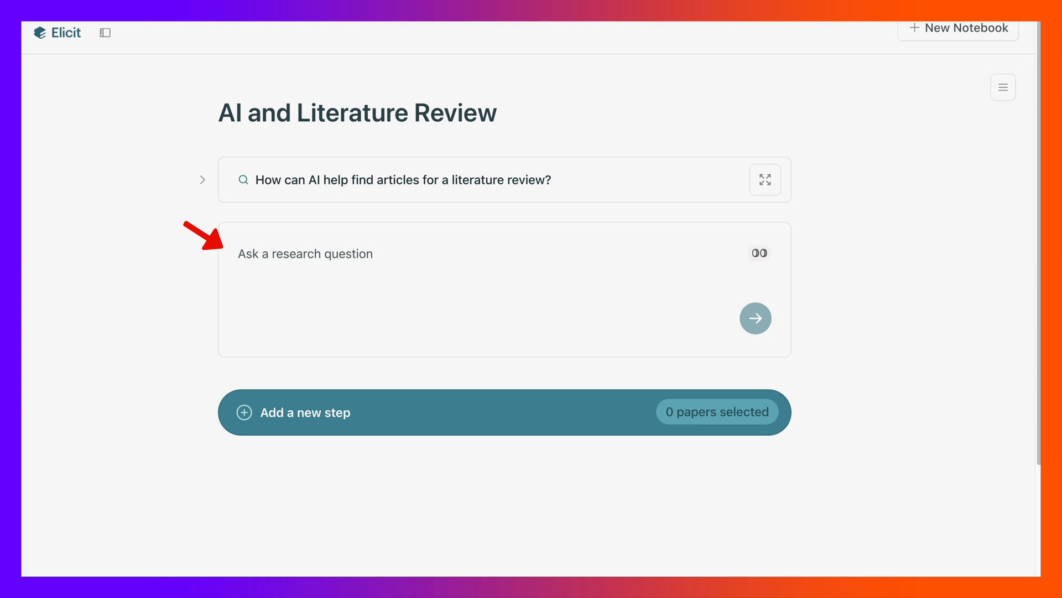
Submit the second question 'AI tools for Literature Review'
{"action": "type", "text": "AI tools for Liter"}
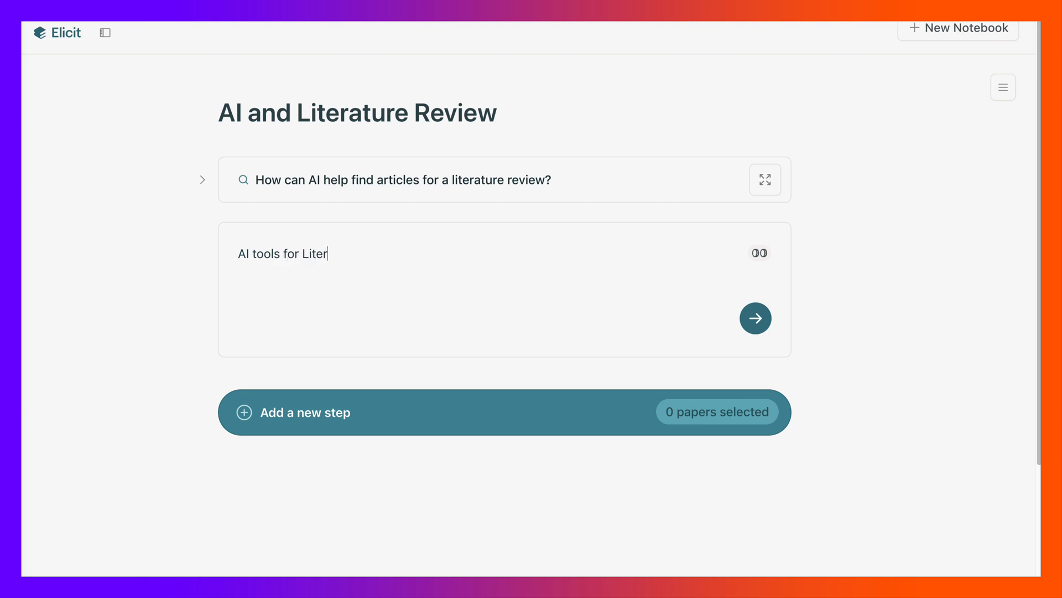
{"action": "type", "text": "ature Rv"}
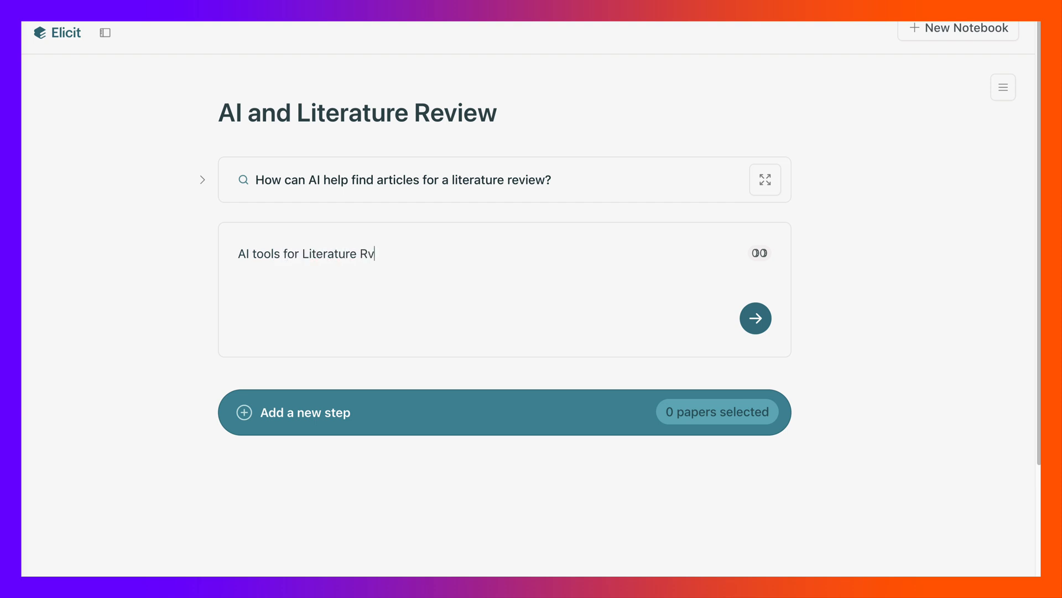
{"action": "type", "text": "eview"}
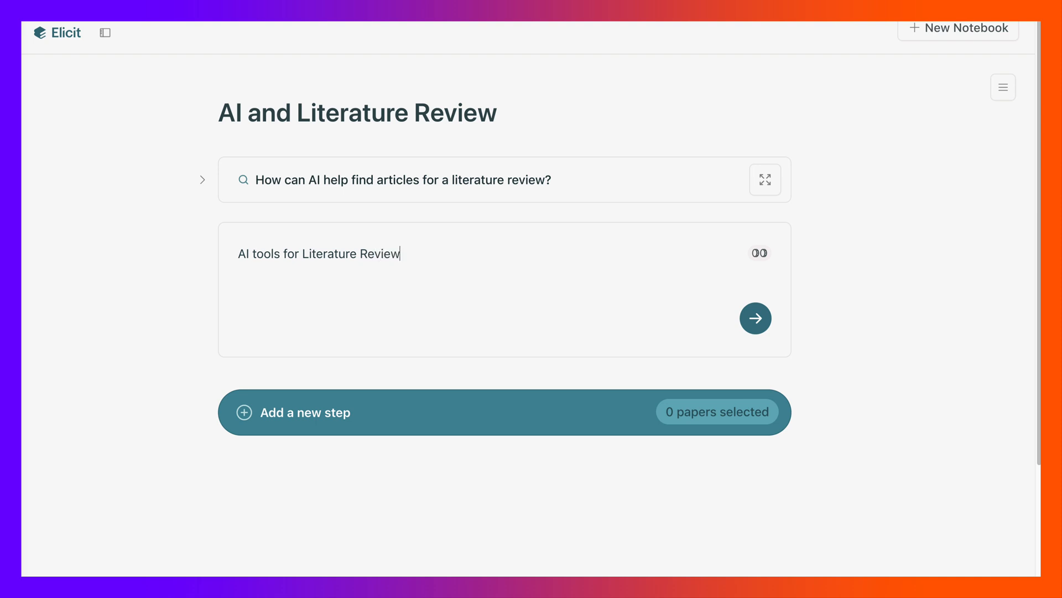
{"action": "left_click", "coordinate": [756, 318]}
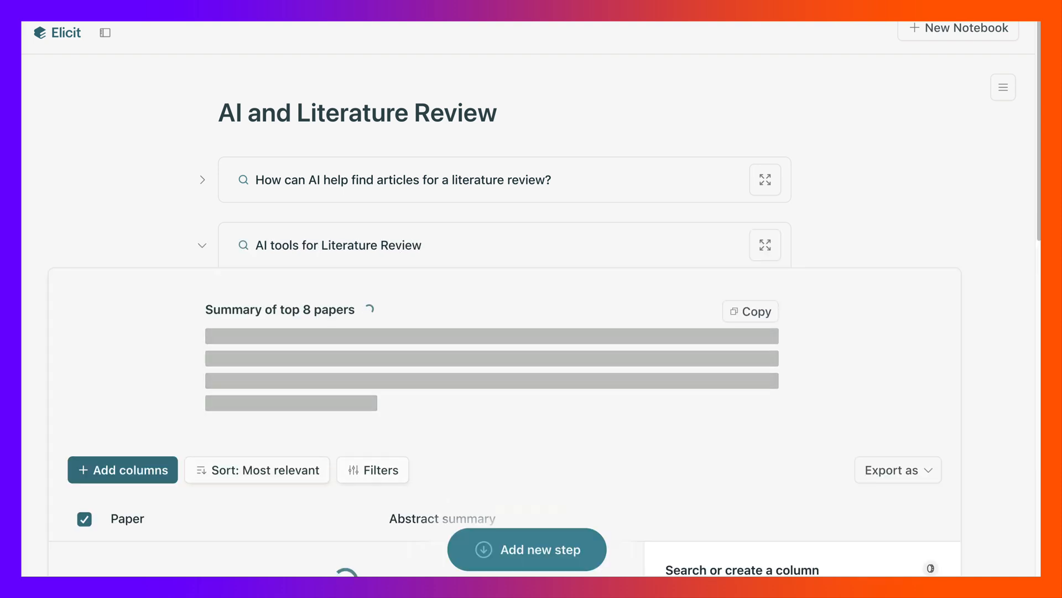
Filter its results to papers with PDFs published from 2023 onward and save
{"action": "left_click", "coordinate": [372, 469]}
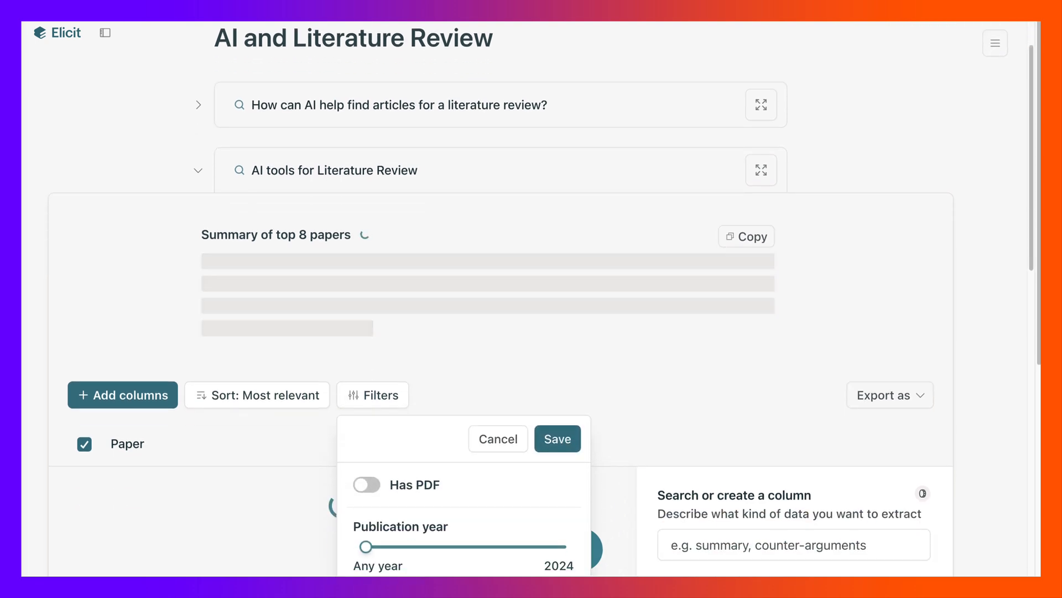
{"action": "left_click", "coordinate": [366, 485]}
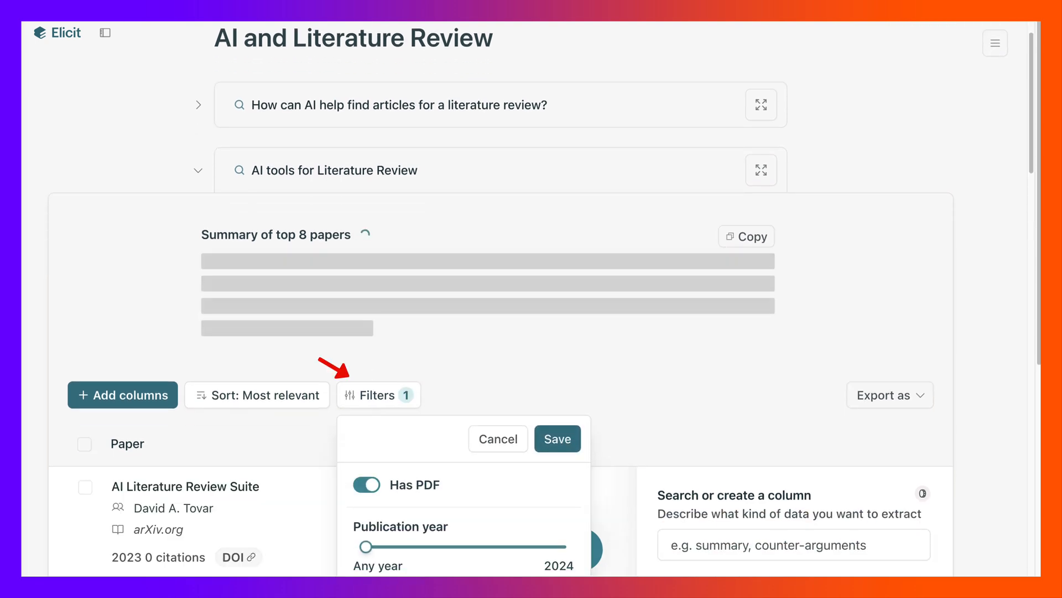
{"action": "left_click_drag", "start_coordinate": [569, 545], "coordinate": [563, 545]}
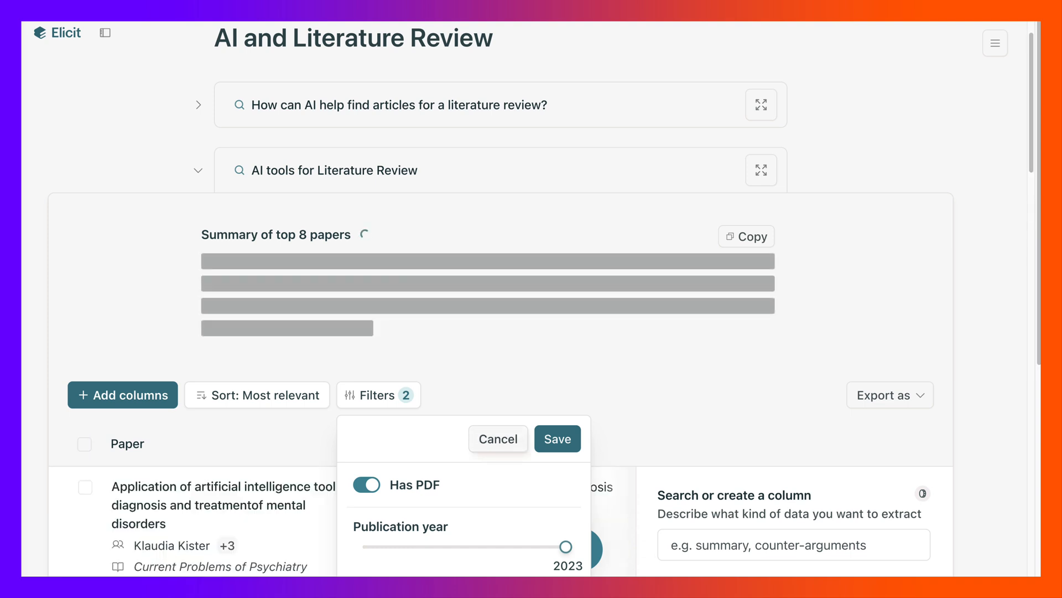
{"action": "left_click", "coordinate": [557, 438]}
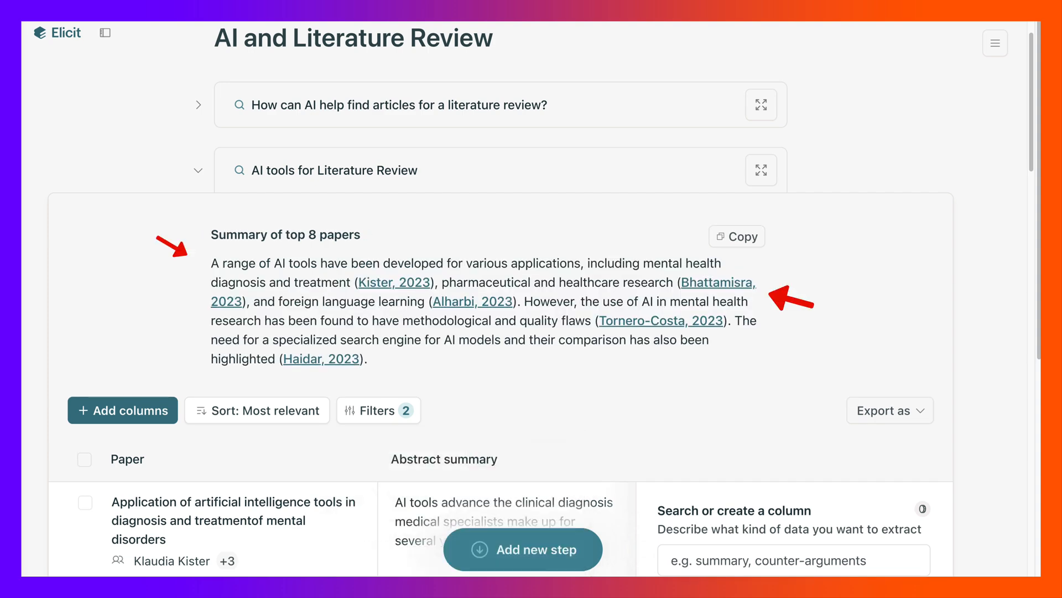
{"action": "scroll", "scroll_direction": "down", "scroll_amount": 3}
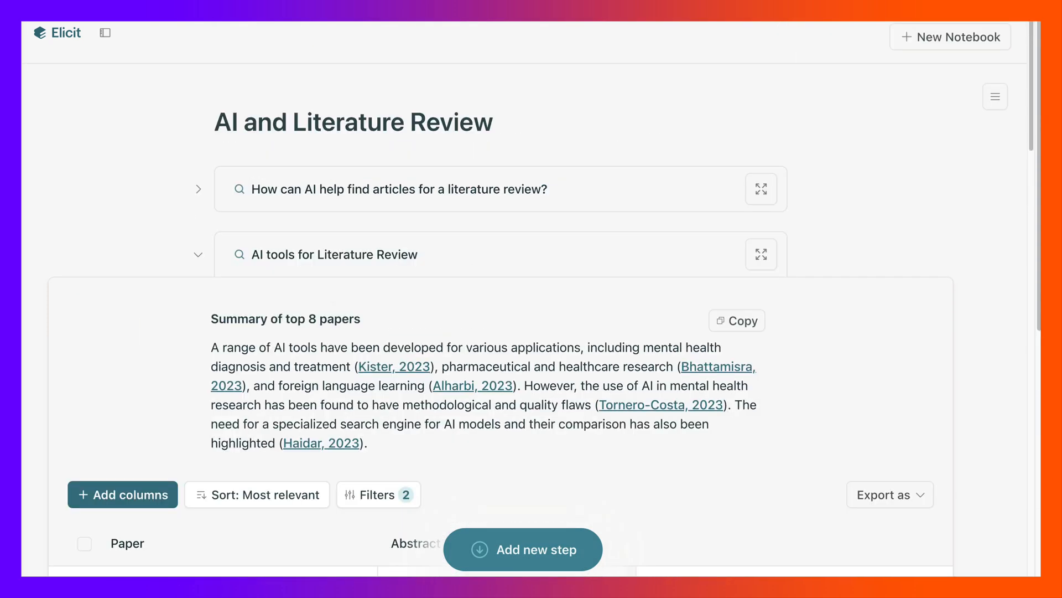
{"action": "scroll", "scroll_direction": "down", "scroll_amount": 3}
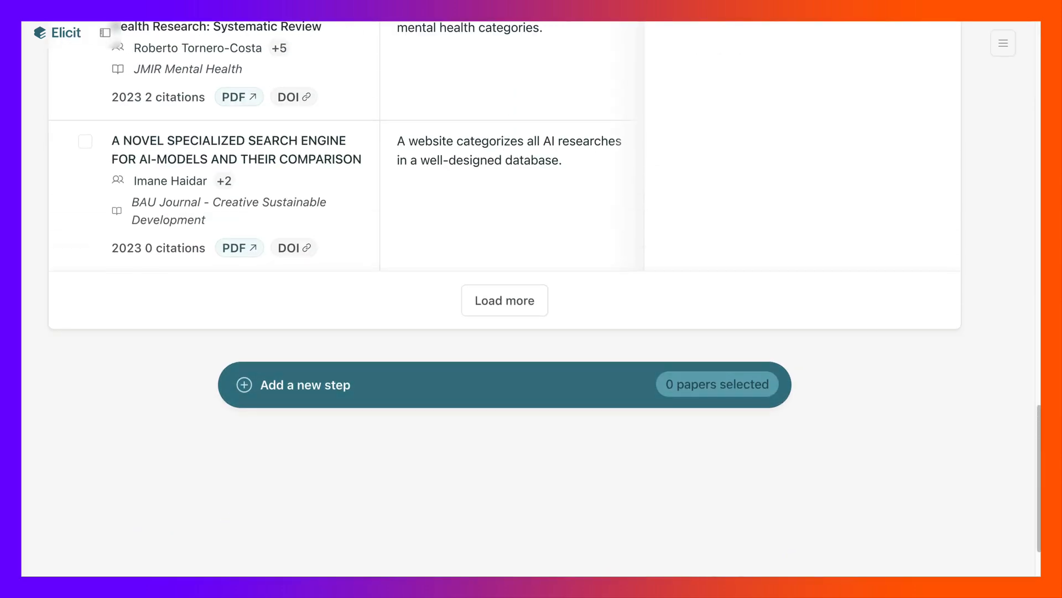
{"action": "left_click", "coordinate": [305, 384]}
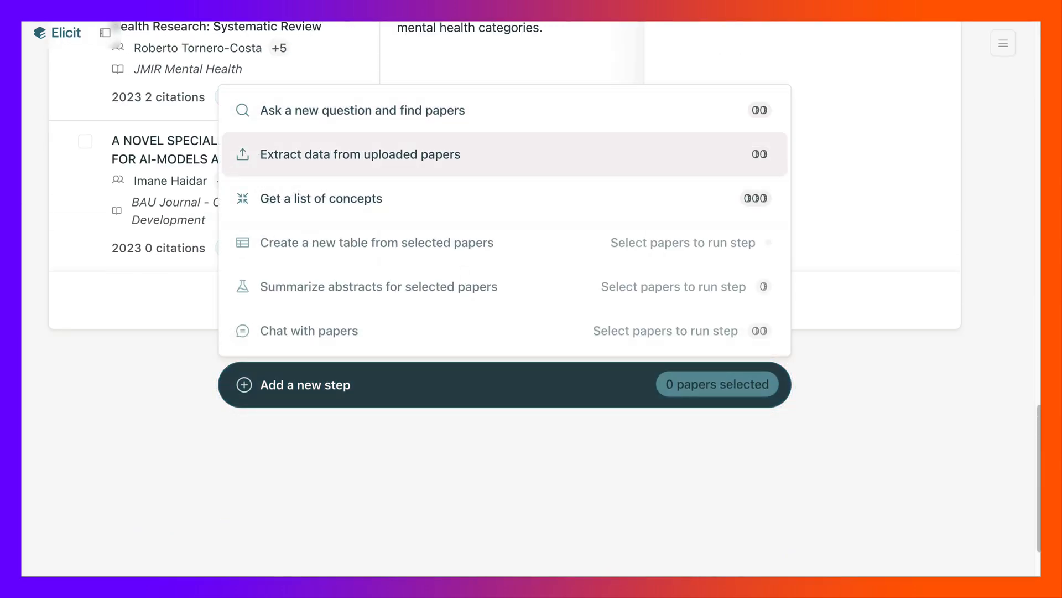
{"action": "mouse_move", "coordinate": [362, 109]}
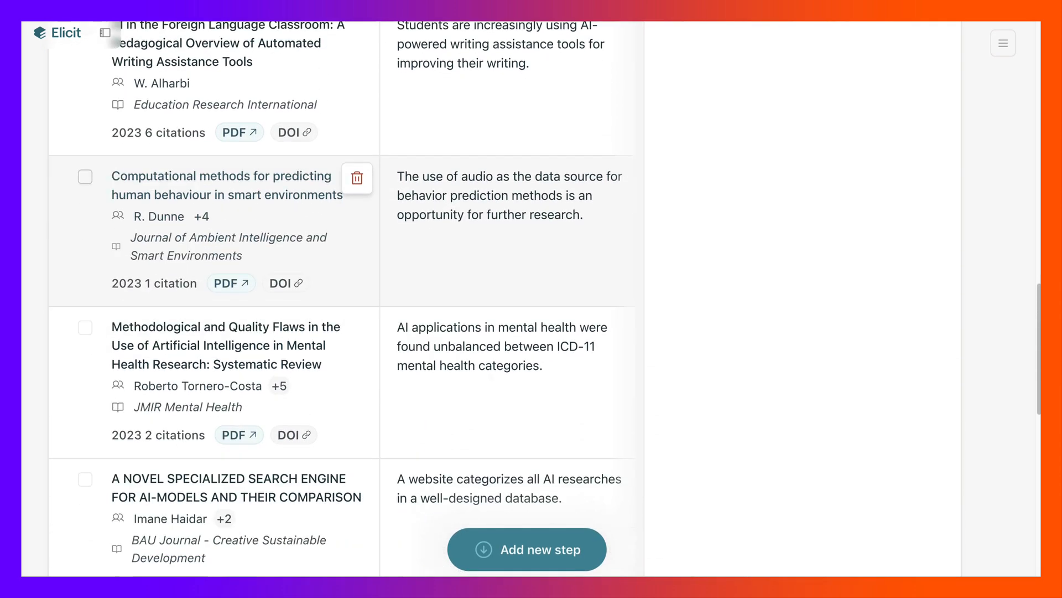
Add a step asking 'Examples of AI tools for literature review.' and run it
{"action": "left_click", "coordinate": [527, 549]}
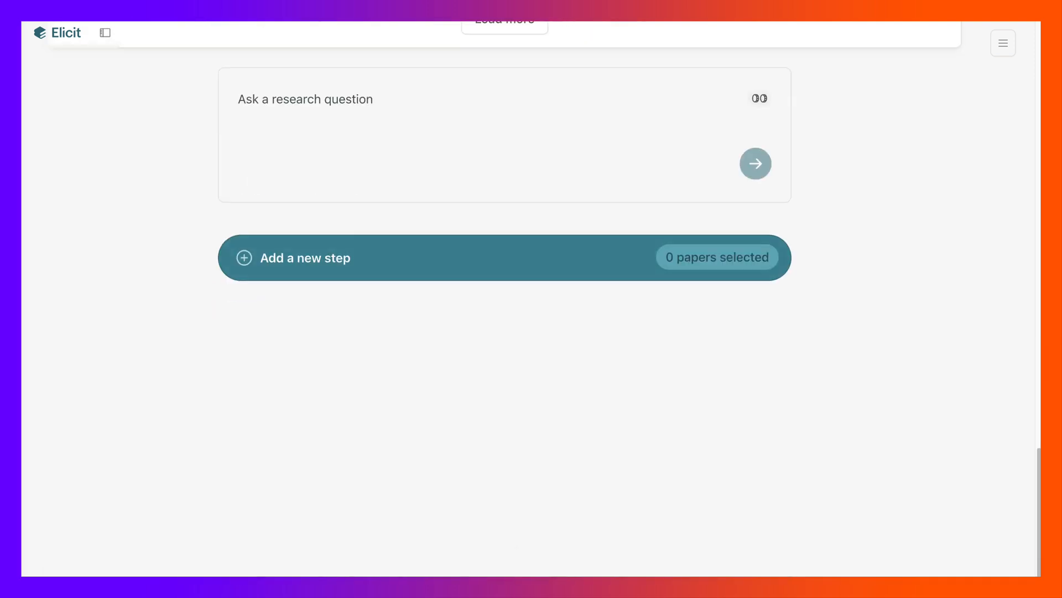
{"action": "left_click", "coordinate": [306, 98]}
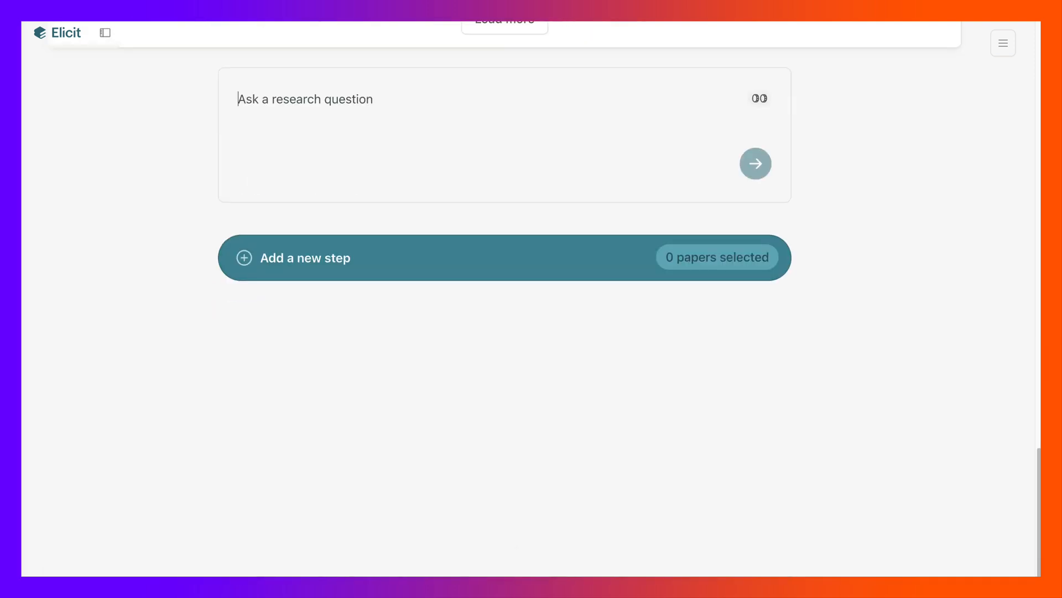
{"action": "type", "text": "Give"}
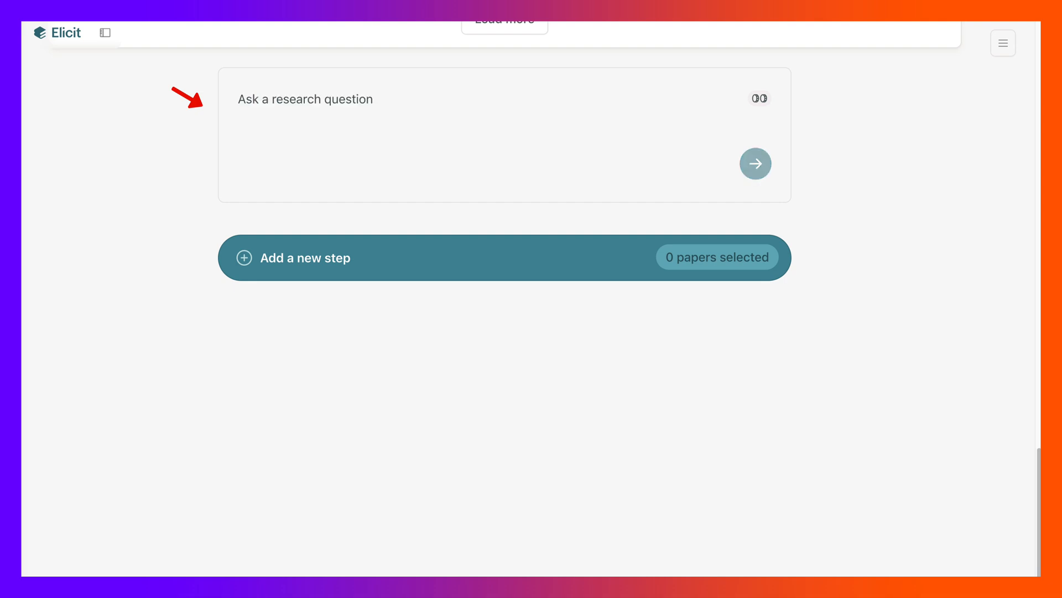
{"action": "type", "text": "Examples of AI tools for"}
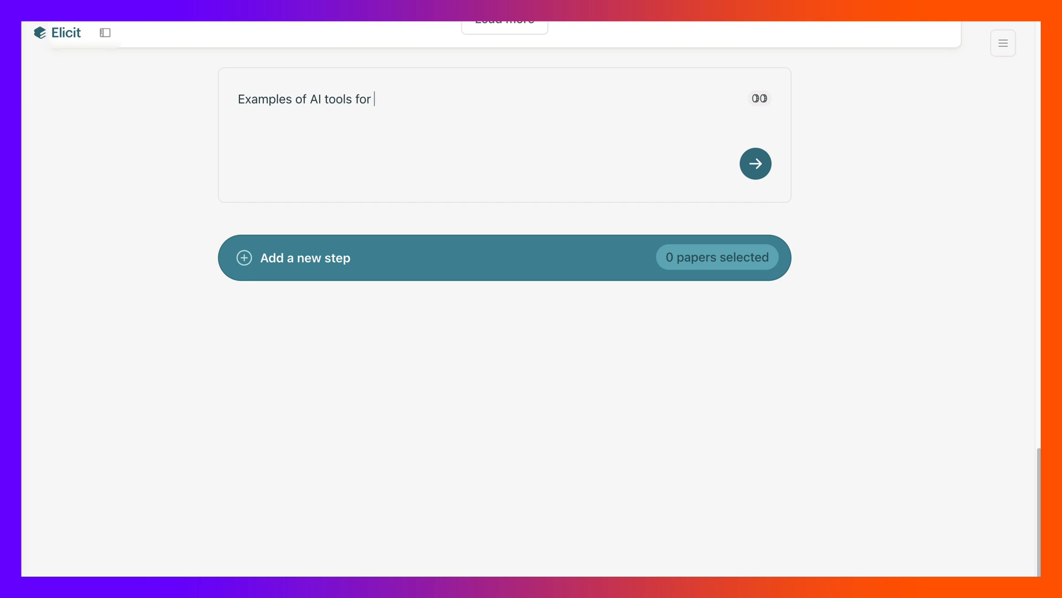
{"action": "type", "text": "literature"}
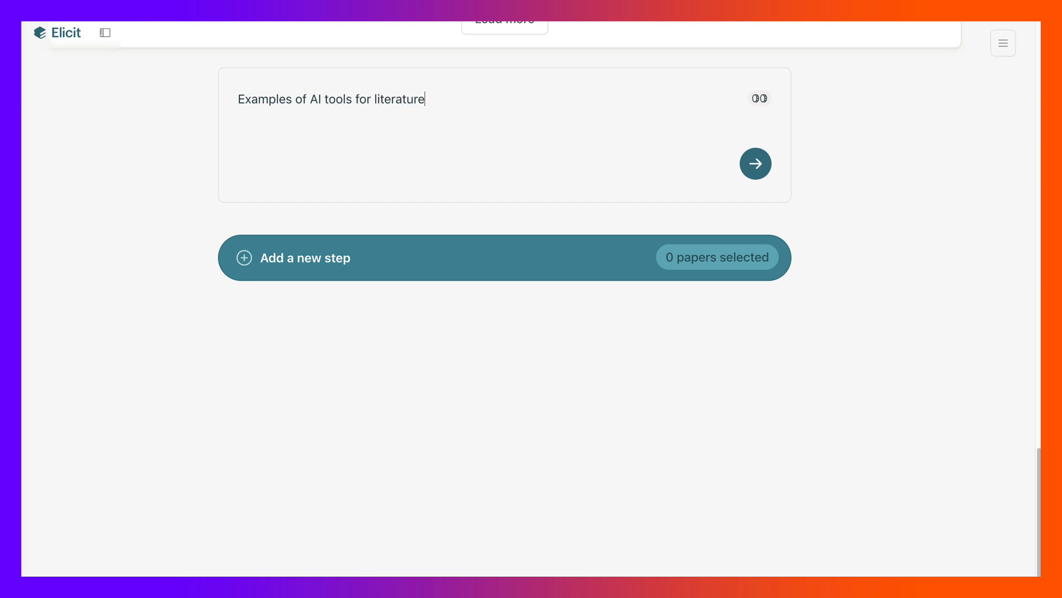
{"action": "type", "text": "re"}
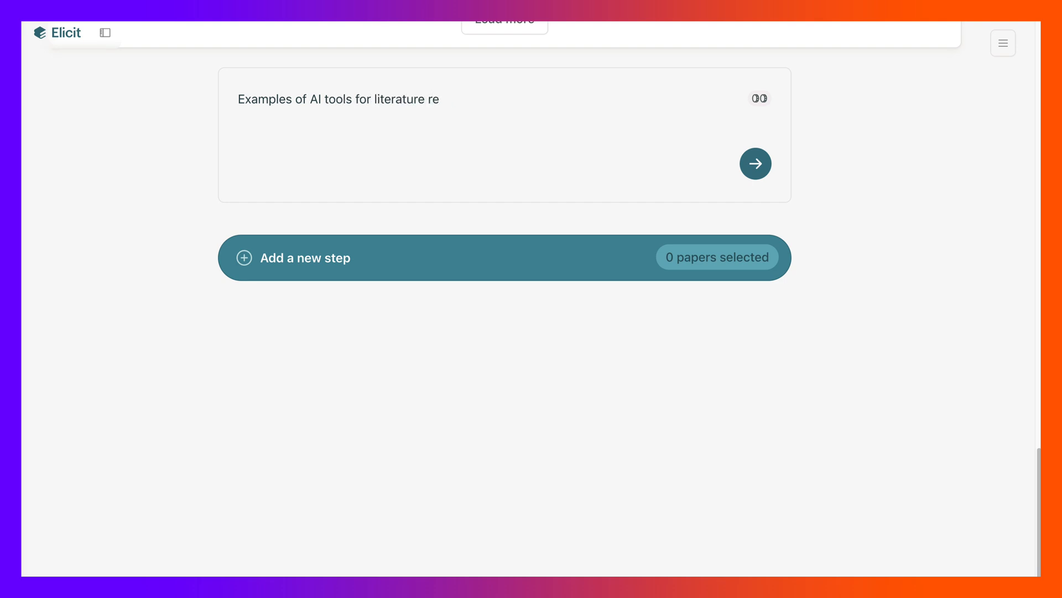
{"action": "type", "text": "vi"}
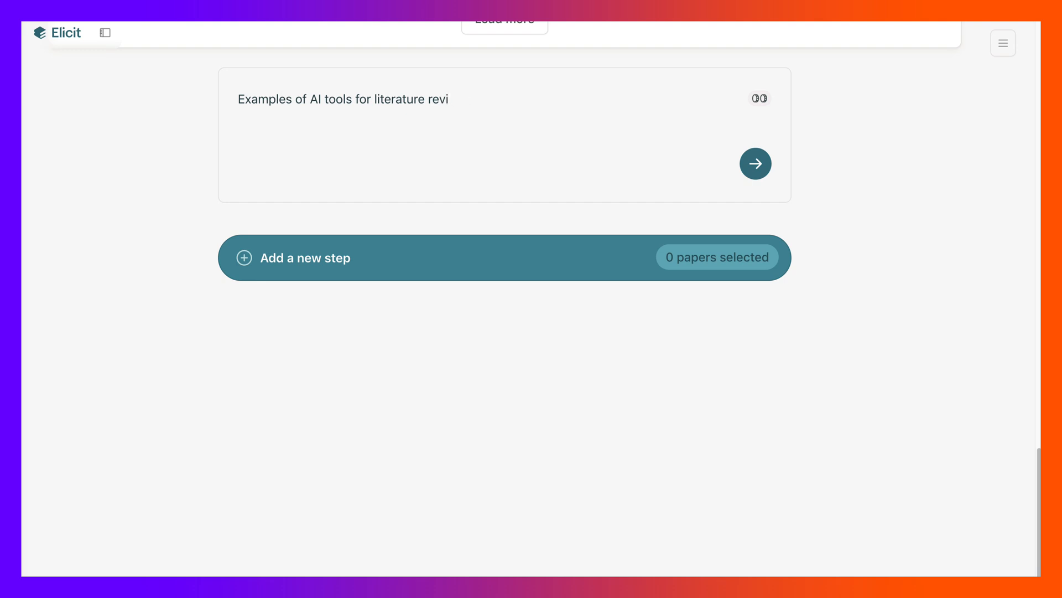
{"action": "type", "text": "ew."}
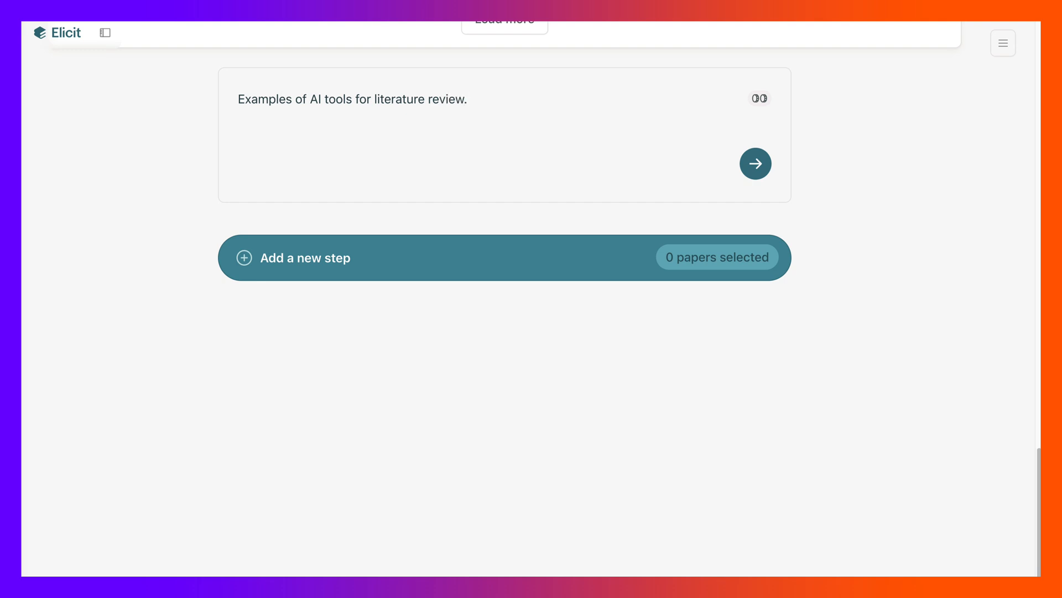
{"action": "left_click", "coordinate": [756, 164]}
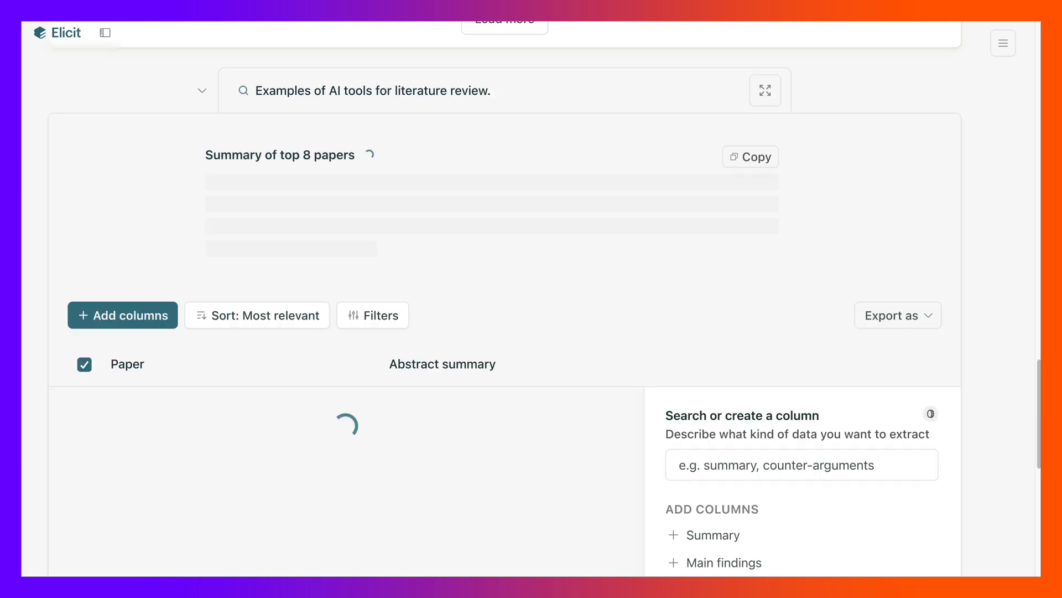
Apply a publication-year filter of 2023 to the step's papers and save it
{"action": "left_click", "coordinate": [373, 315]}
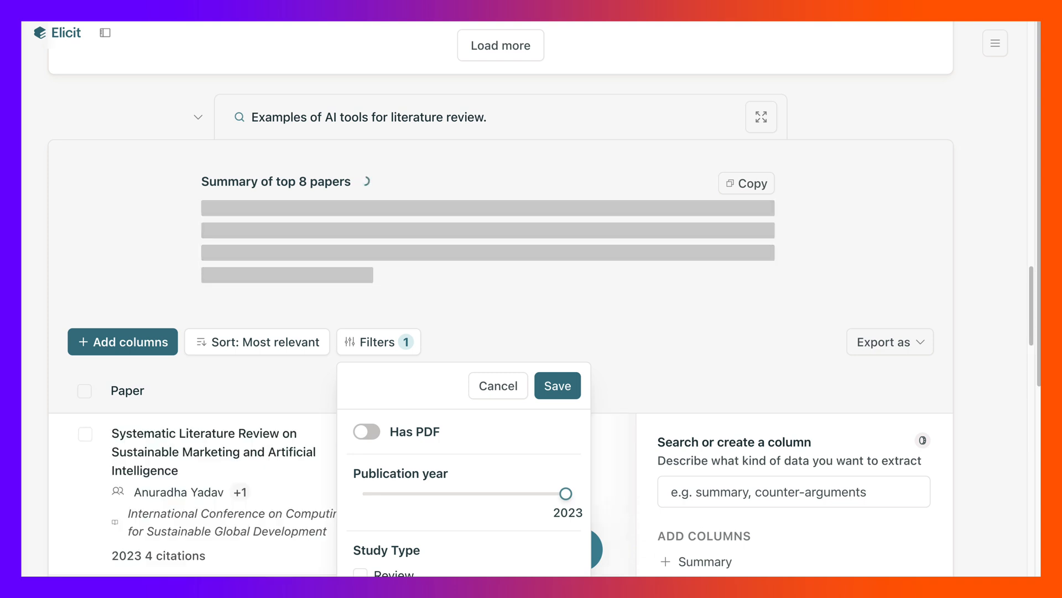
{"action": "left_click", "coordinate": [366, 432]}
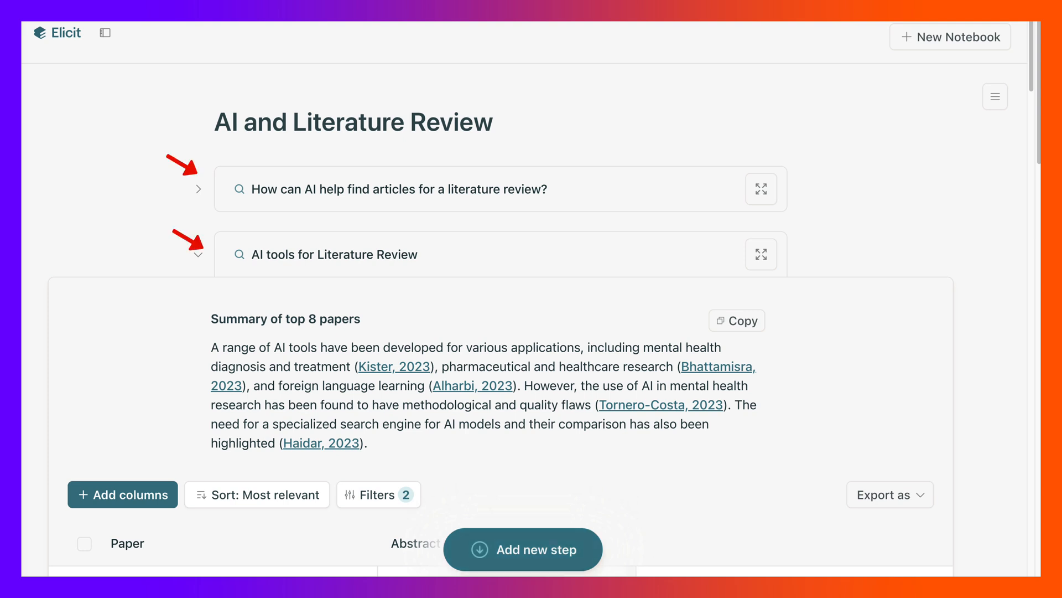
Add a new 'Ask a new question and find papers' step below the table
{"action": "scroll", "scroll_direction": "down", "scroll_amount": 3}
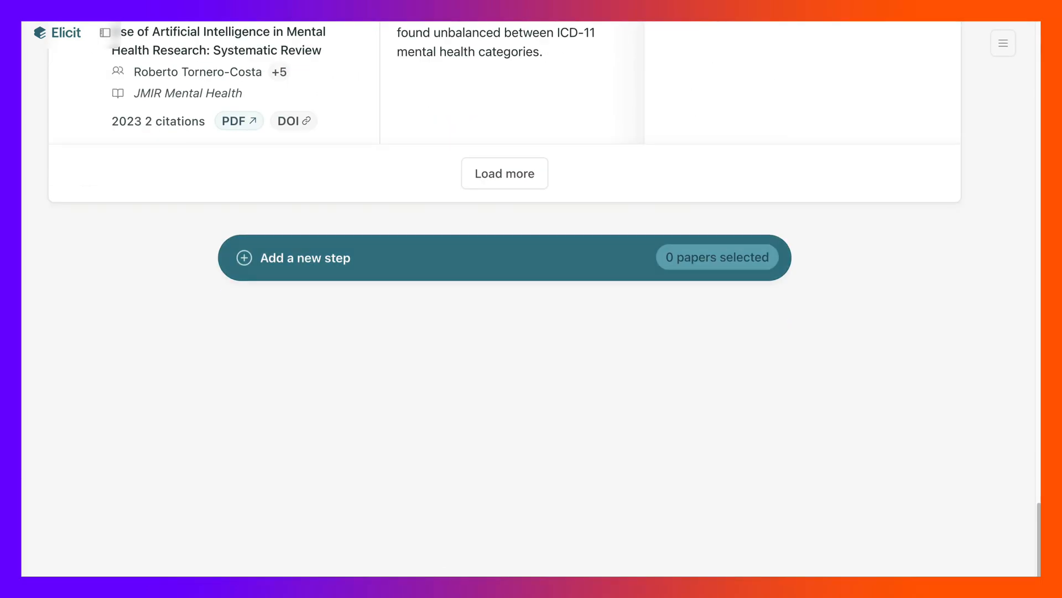
{"action": "left_click", "coordinate": [303, 258]}
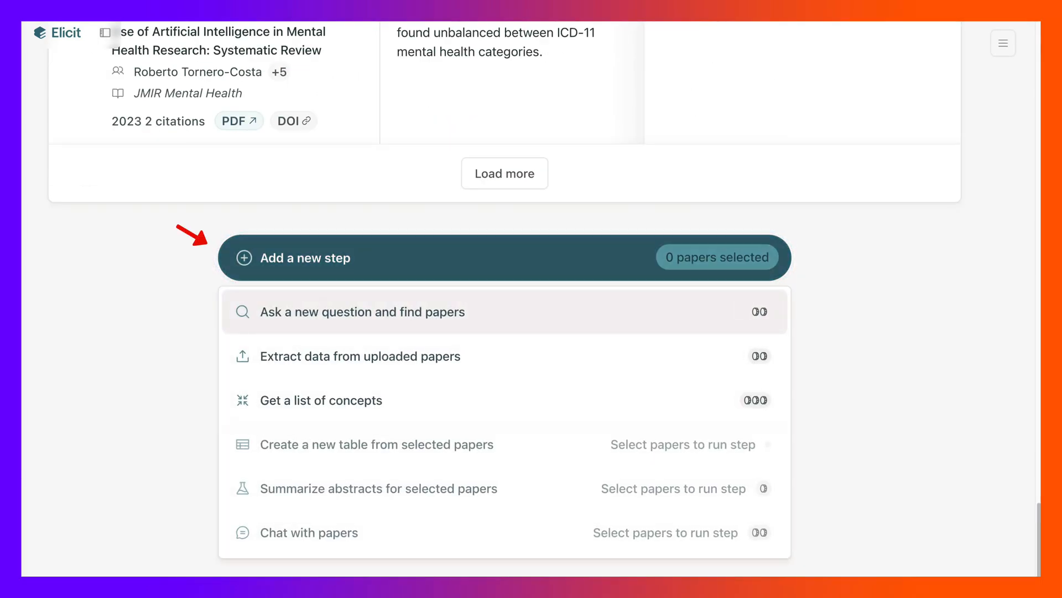
{"action": "left_click", "coordinate": [363, 311]}
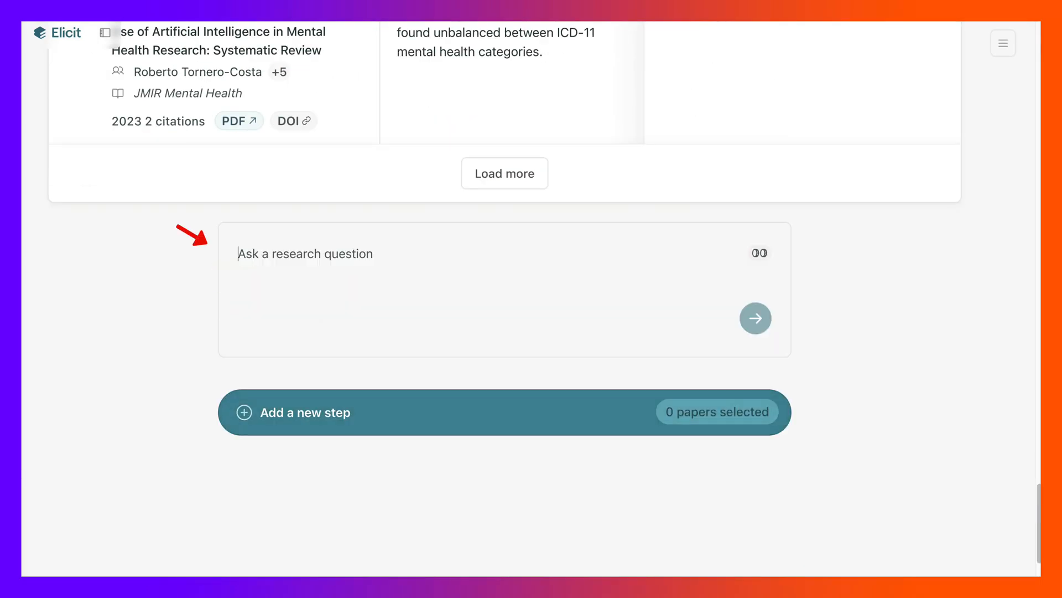
Enter the question 'Examples of AI Tools for literature research'
{"action": "type", "text": "Exampl"}
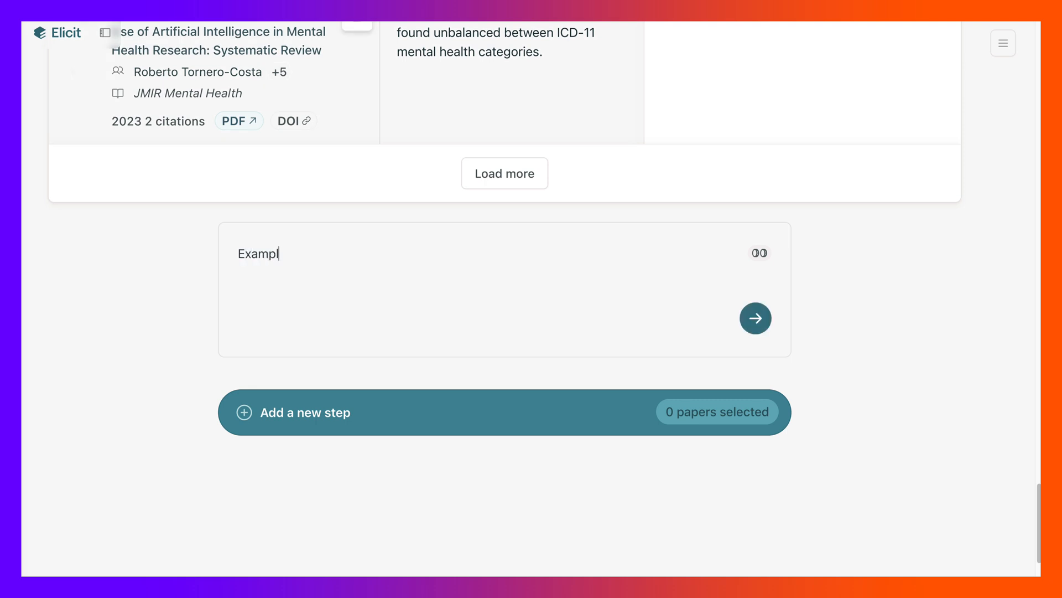
{"action": "type", "text": "es of AI"}
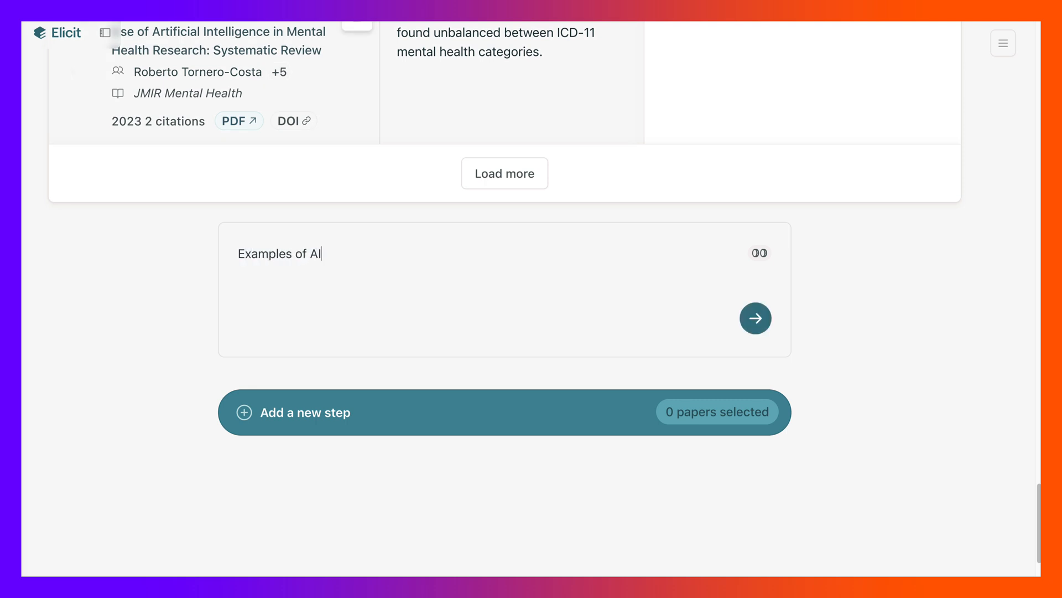
{"action": "type", "text": "Tools f"}
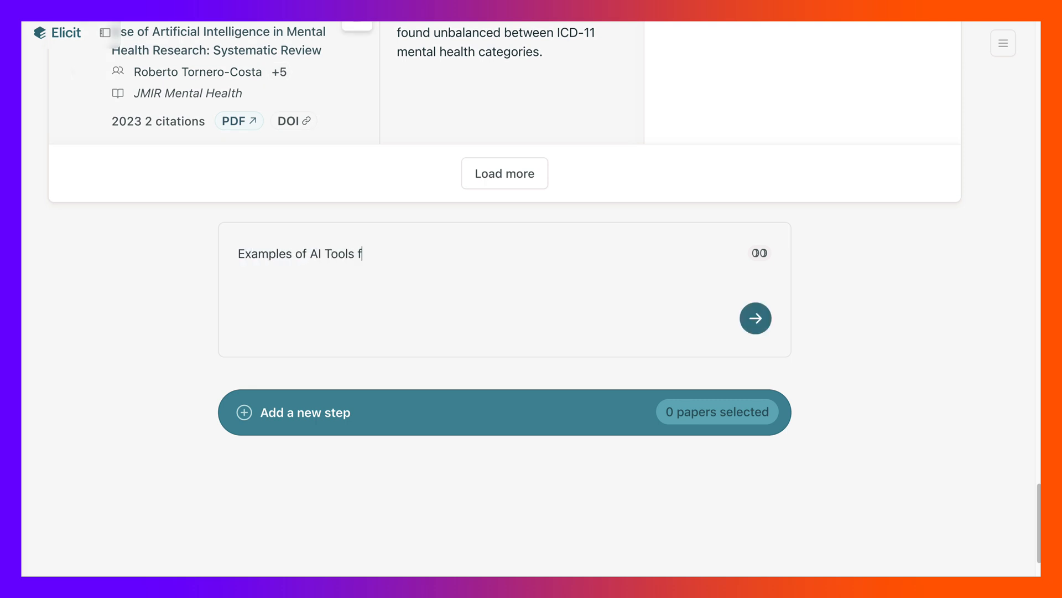
{"action": "type", "text": "or"}
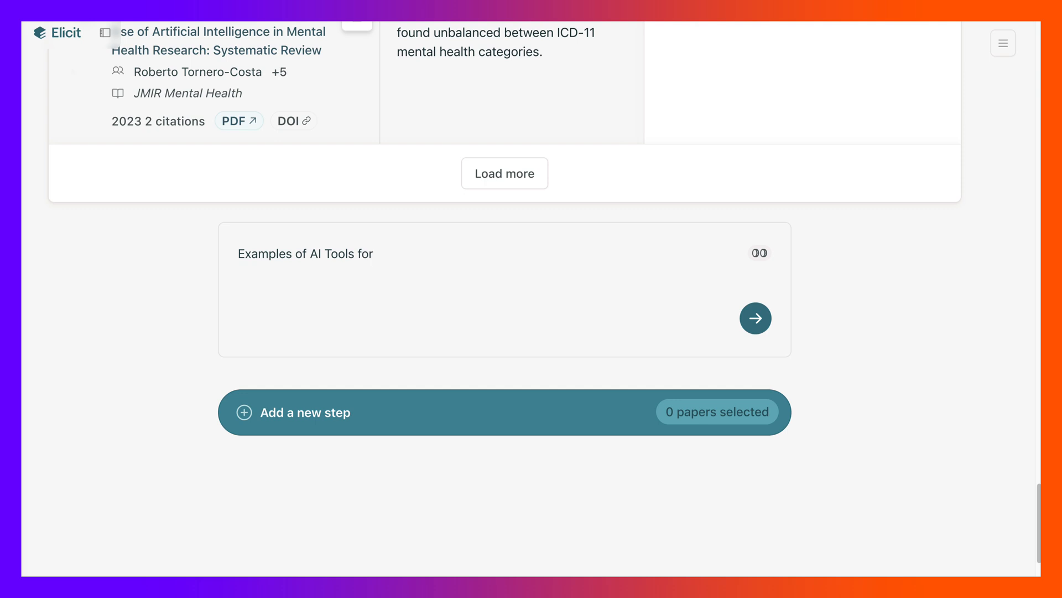
{"action": "type", "text": "literature res"}
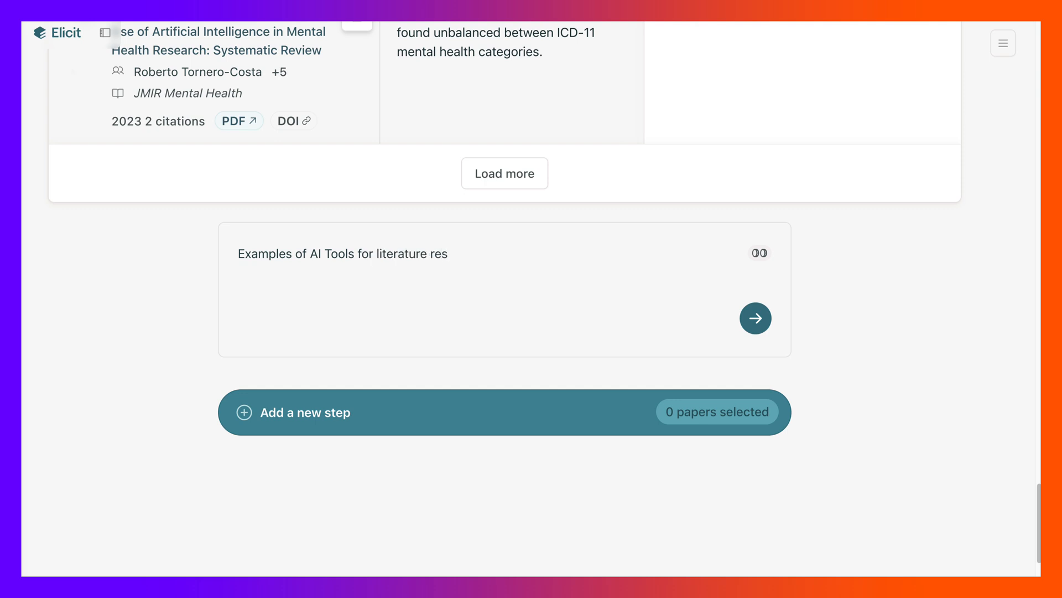
{"action": "type", "text": "earch."}
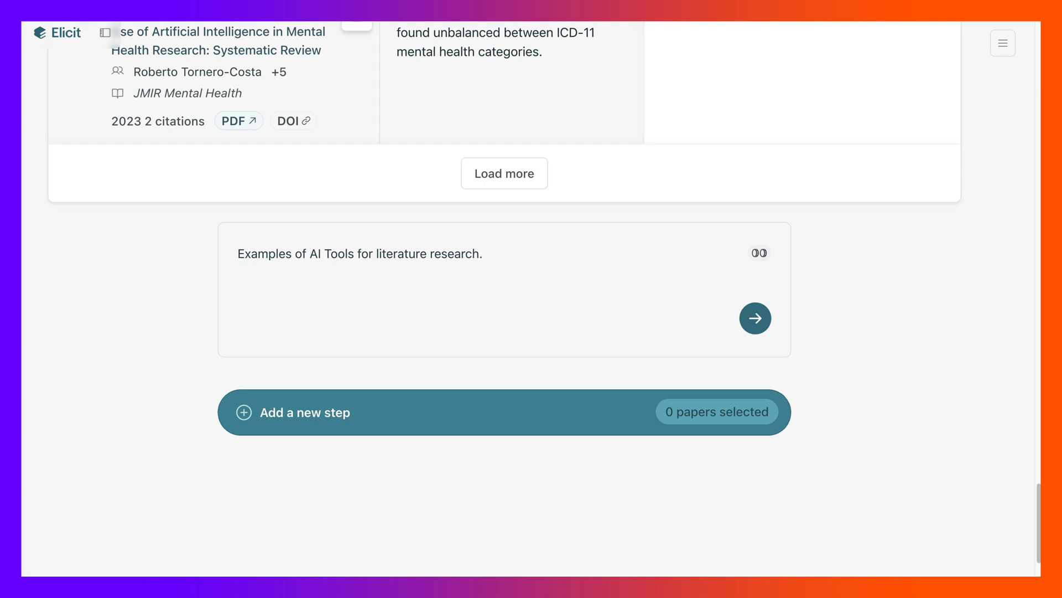
Run the literature research question and narrow its papers with the publication-year slider
{"action": "left_click", "coordinate": [754, 317]}
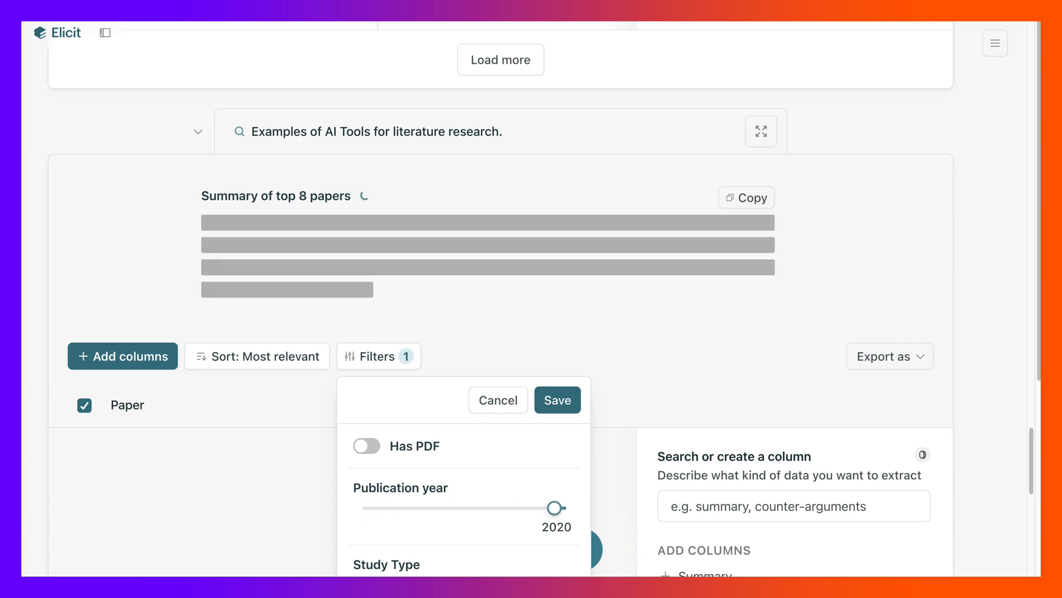
{"action": "left_click_drag", "start_coordinate": [554, 508], "coordinate": [565, 507]}
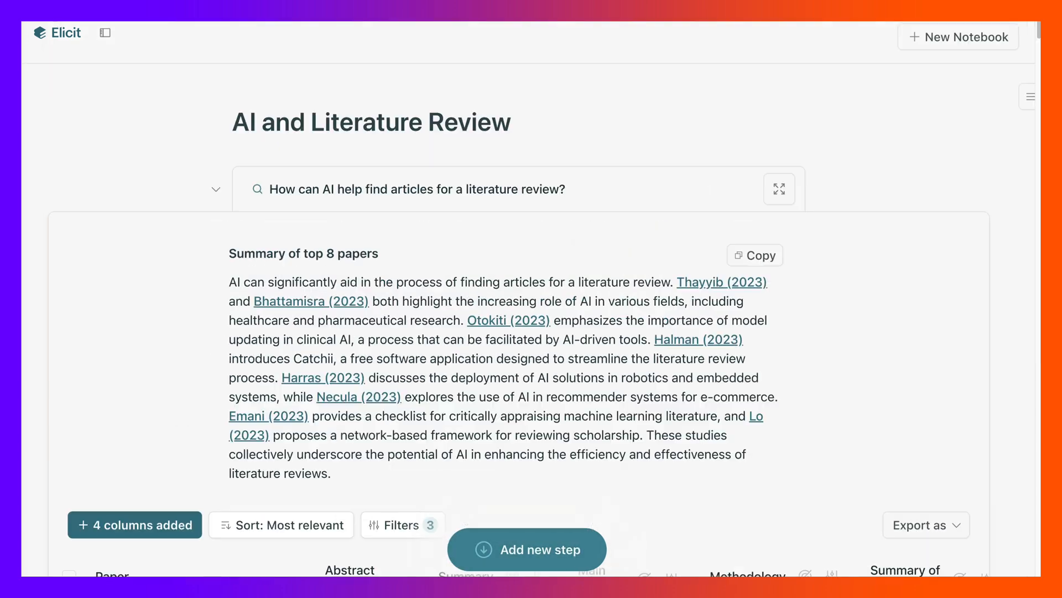
Open the detail page of the 2023 paper titled 'Elicit' from the table
{"action": "scroll", "scroll_direction": "down", "scroll_amount": 3}
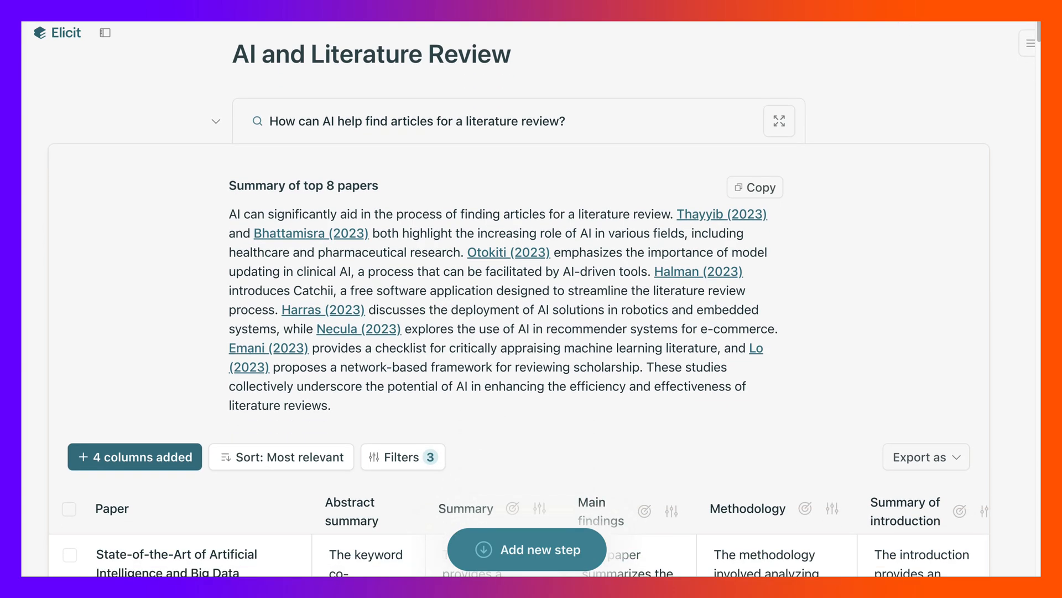
{"action": "scroll", "scroll_direction": "down", "scroll_amount": 3}
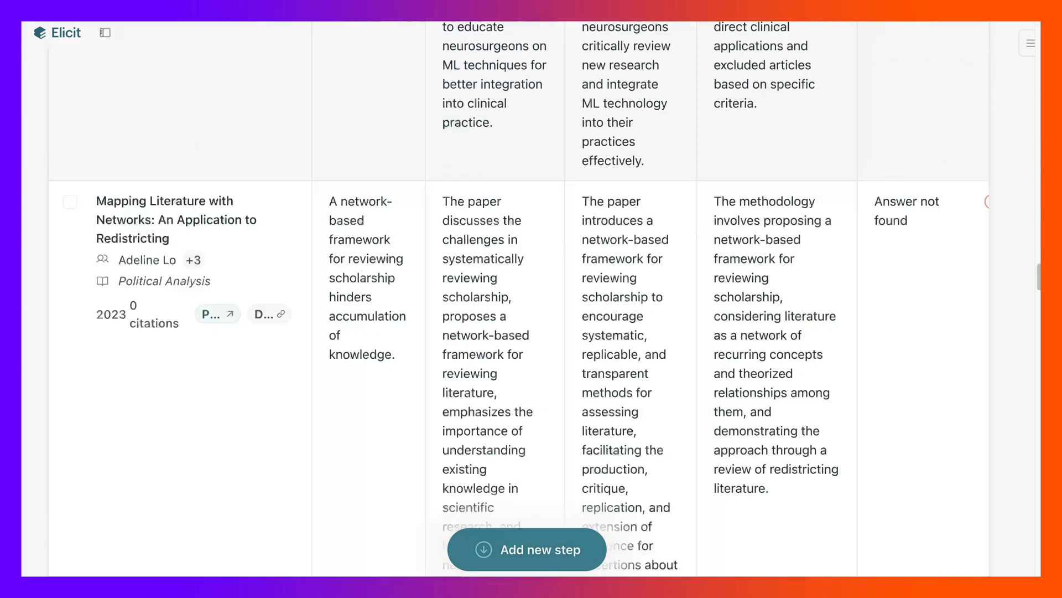
{"action": "left_click", "coordinate": [527, 549]}
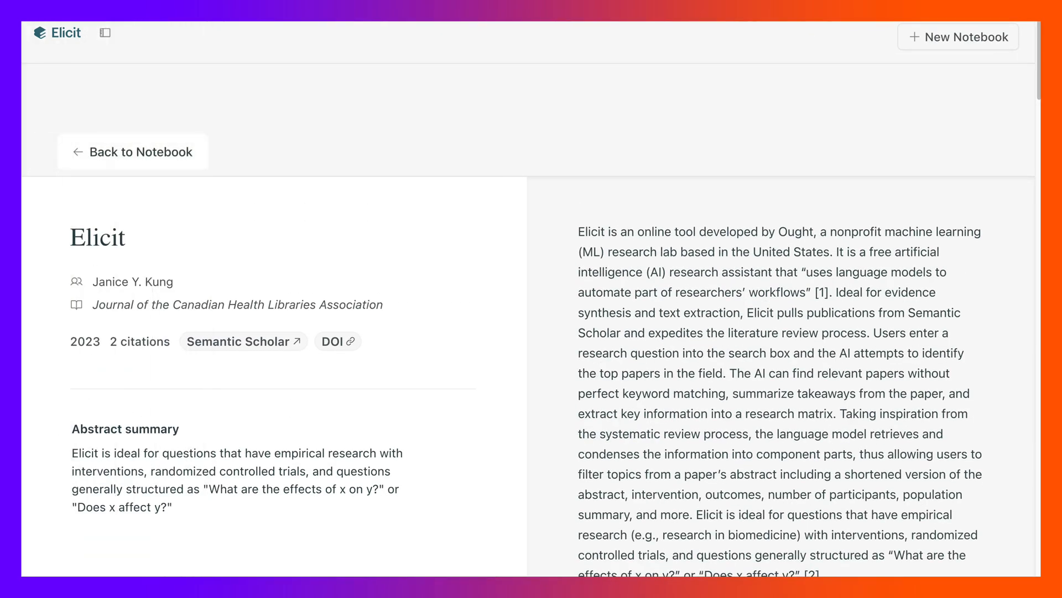
Return from the paper page to the notebook and look over its results table
{"action": "left_click", "coordinate": [133, 151]}
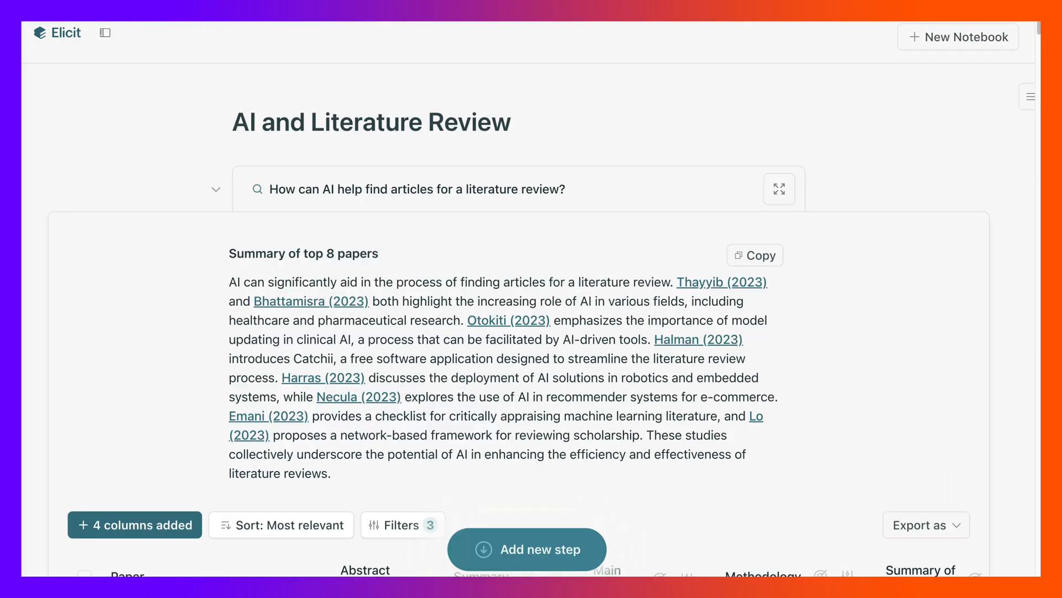
{"action": "scroll", "scroll_direction": "down", "scroll_amount": 3}
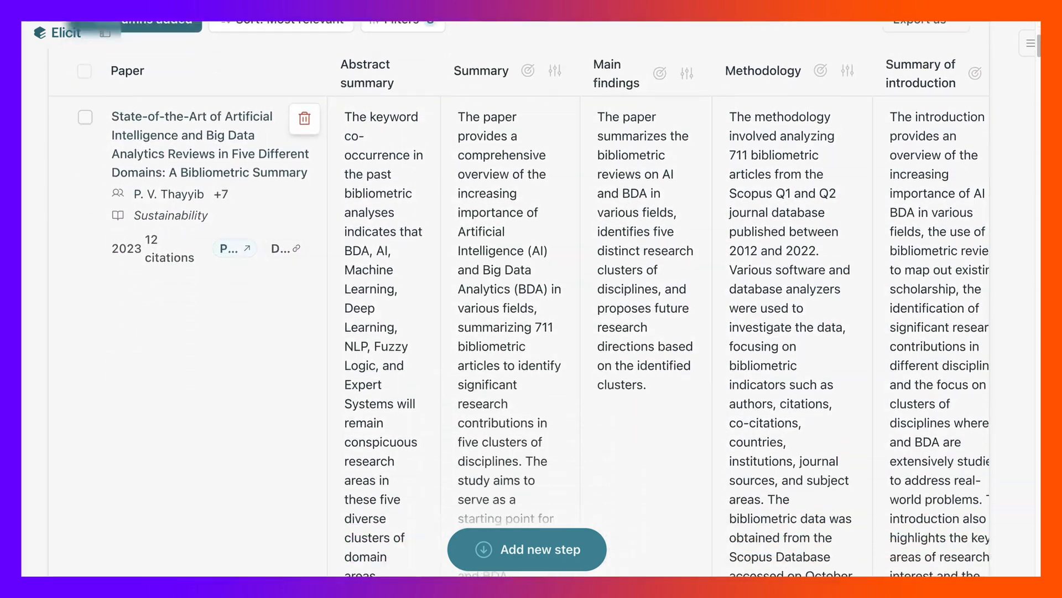
{"action": "scroll", "scroll_direction": "up", "scroll_amount": 3}
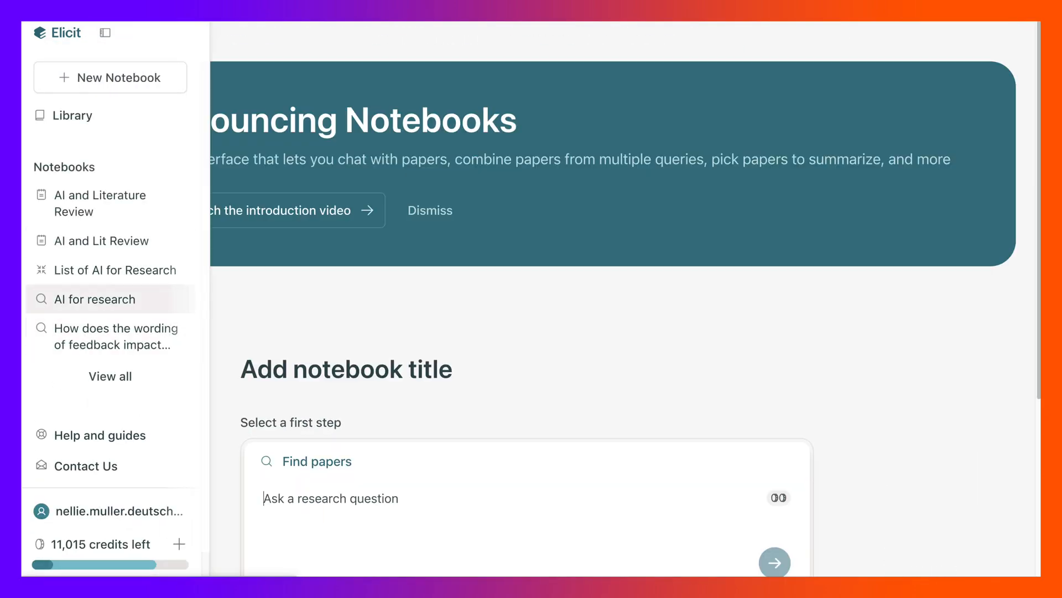
{"action": "mouse_move", "coordinate": [108, 203]}
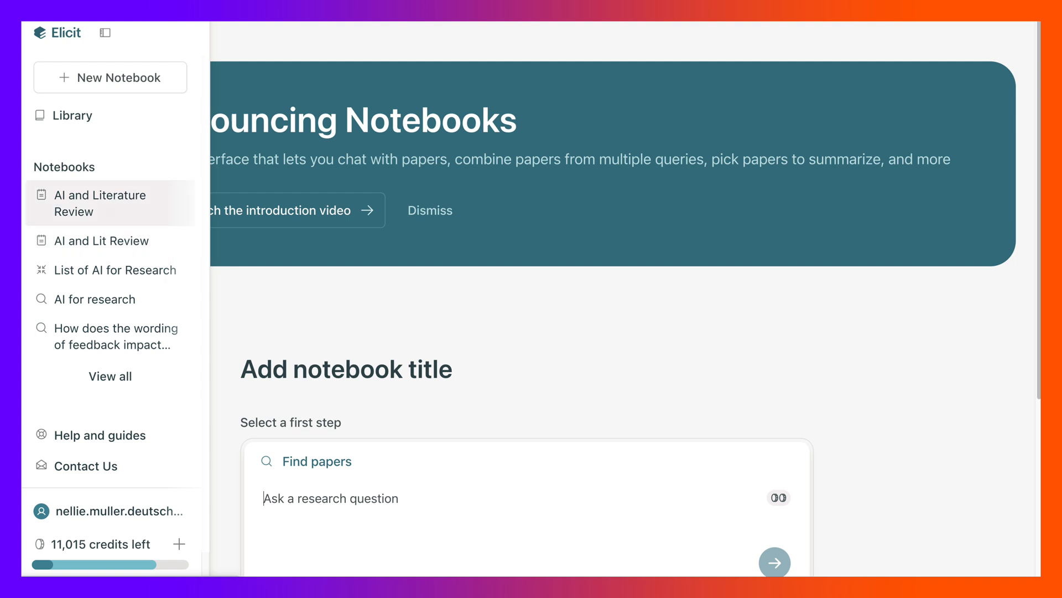
Open the 'List of AI for Research' notebook with 85 concepts from 60 papers, then hide the sidebar
{"action": "left_click", "coordinate": [113, 270]}
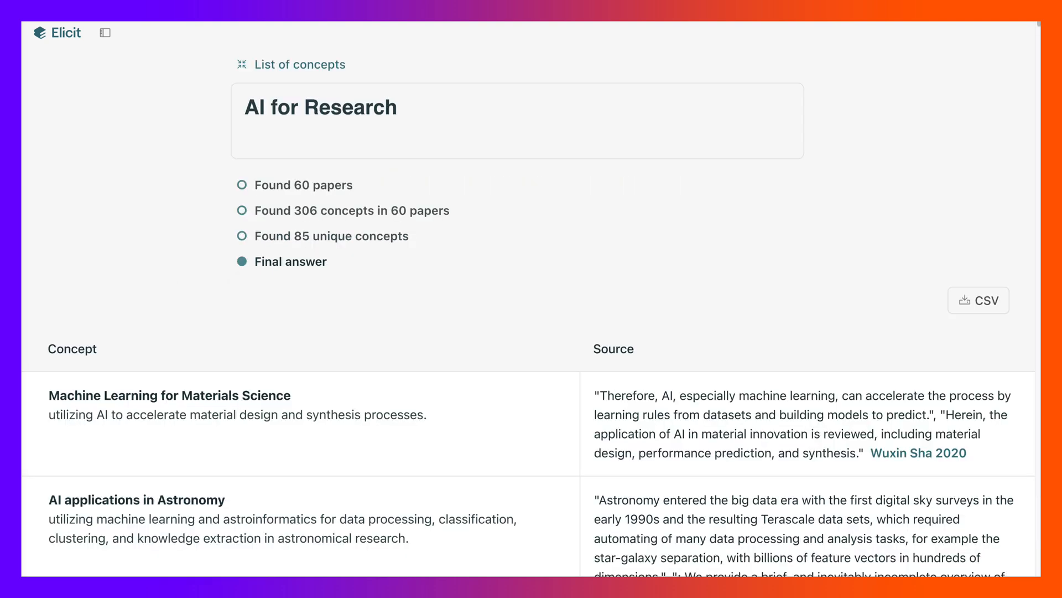
{"action": "left_click", "coordinate": [106, 32]}
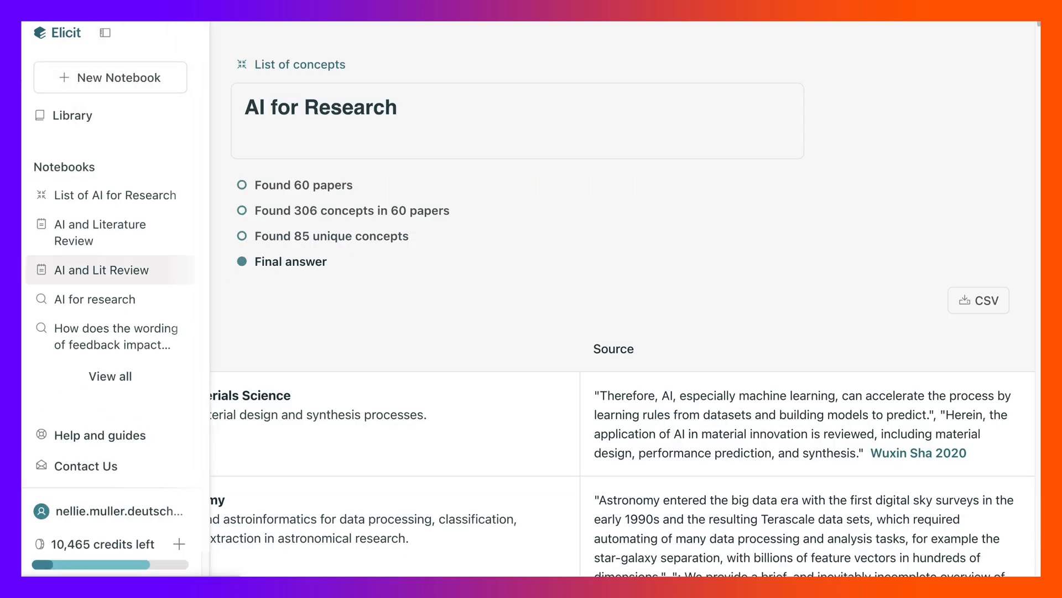
{"action": "left_click", "coordinate": [104, 32]}
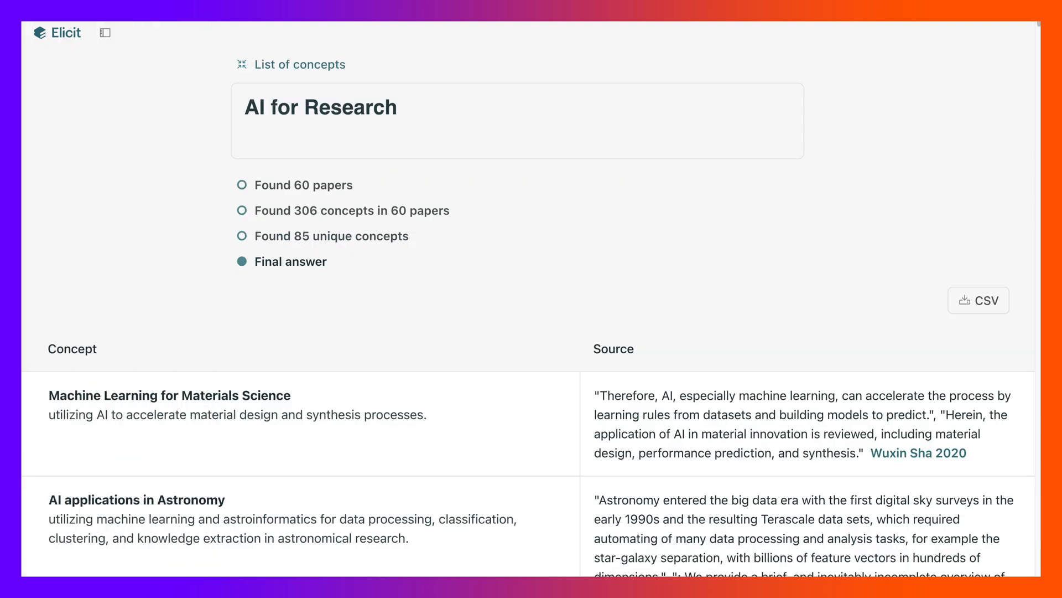